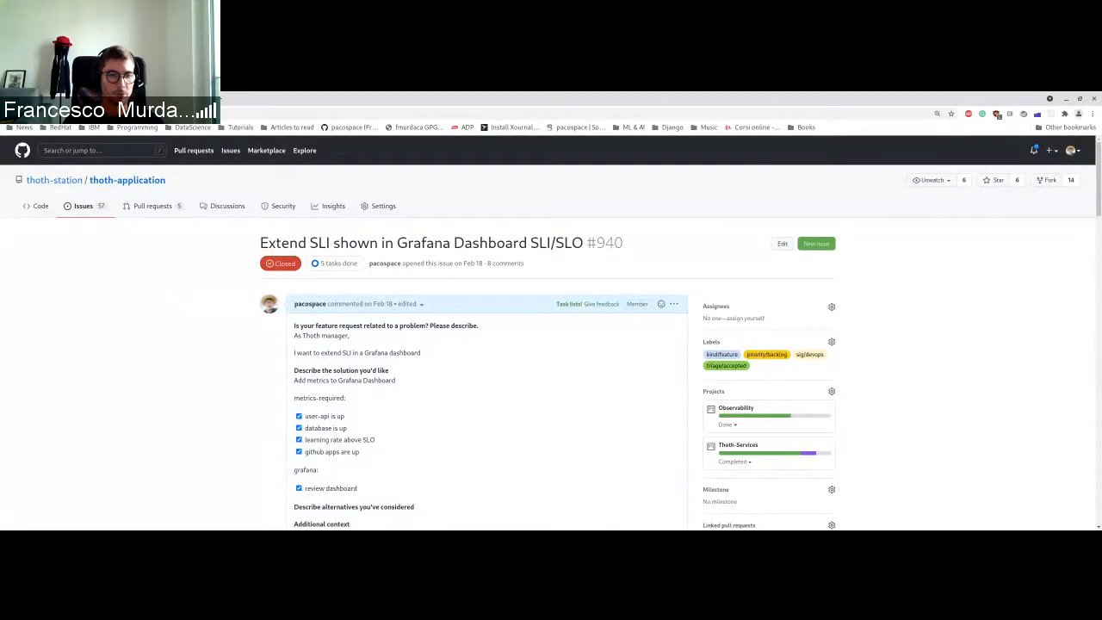
# Bring up the Thoth SLI/SLO dashboard's status row showing every API, component, workflow controller and service up.
pyautogui.scroll(-3)
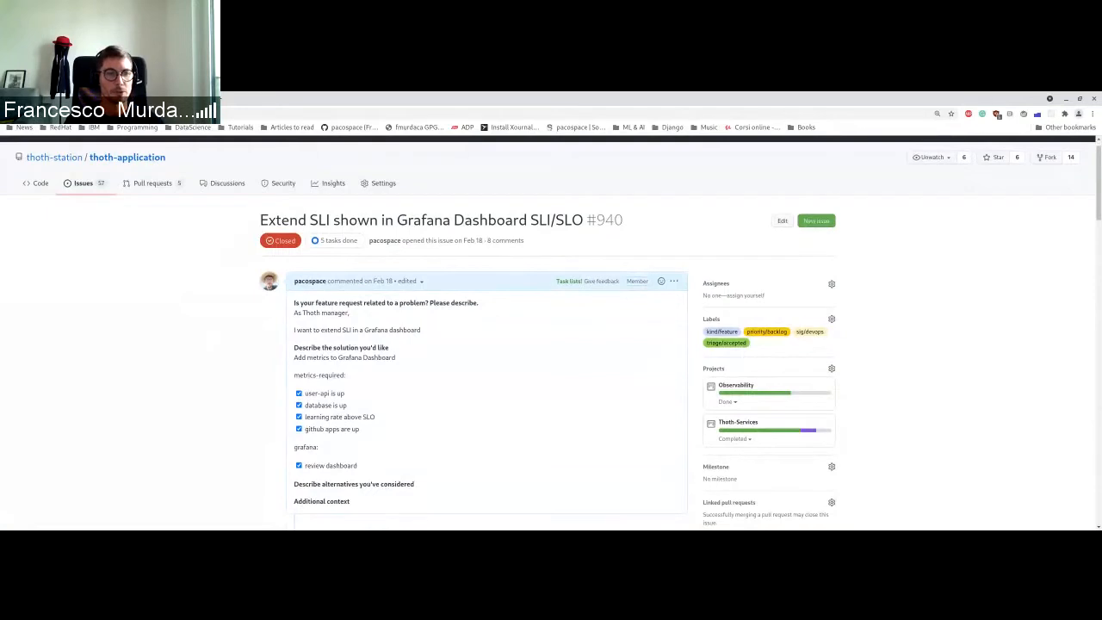
pyautogui.scroll(-3)
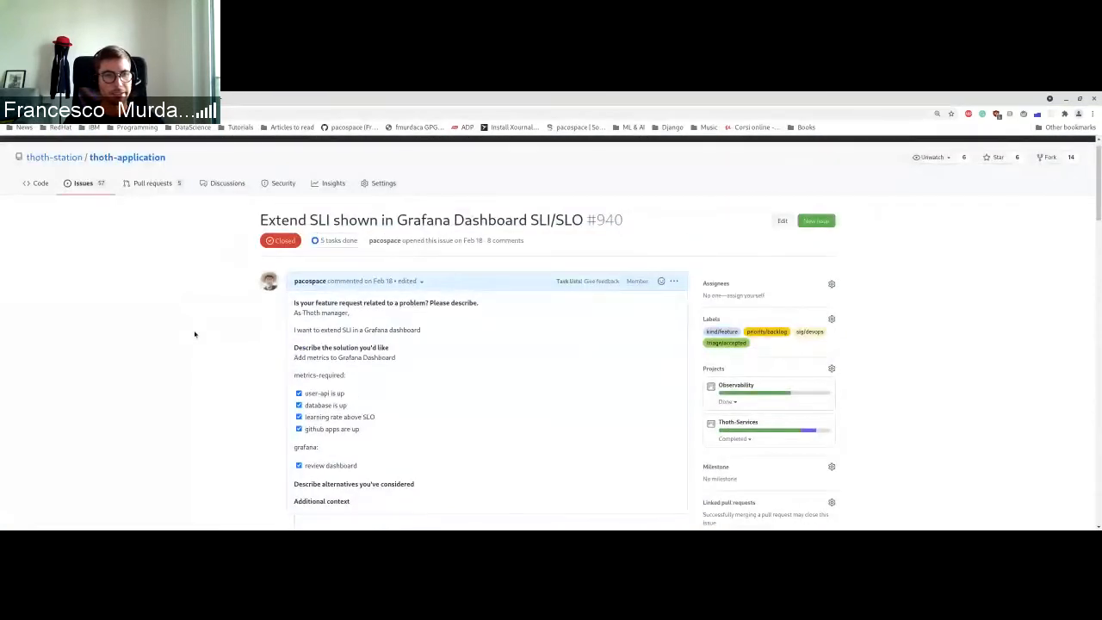
pyautogui.moveTo(202, 323)
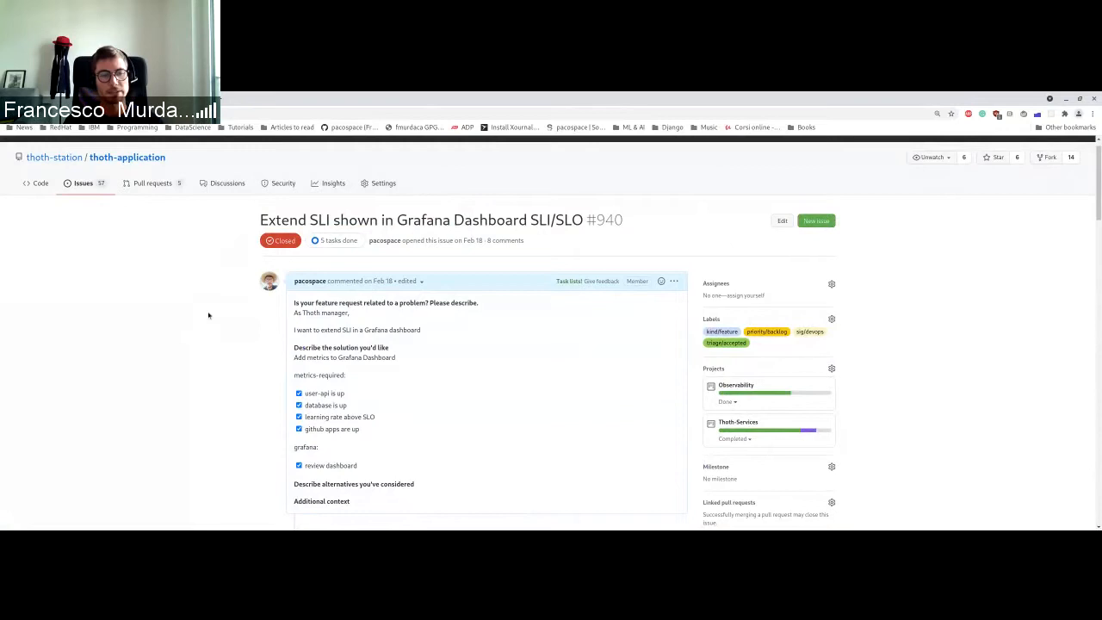
pyautogui.moveTo(214, 312)
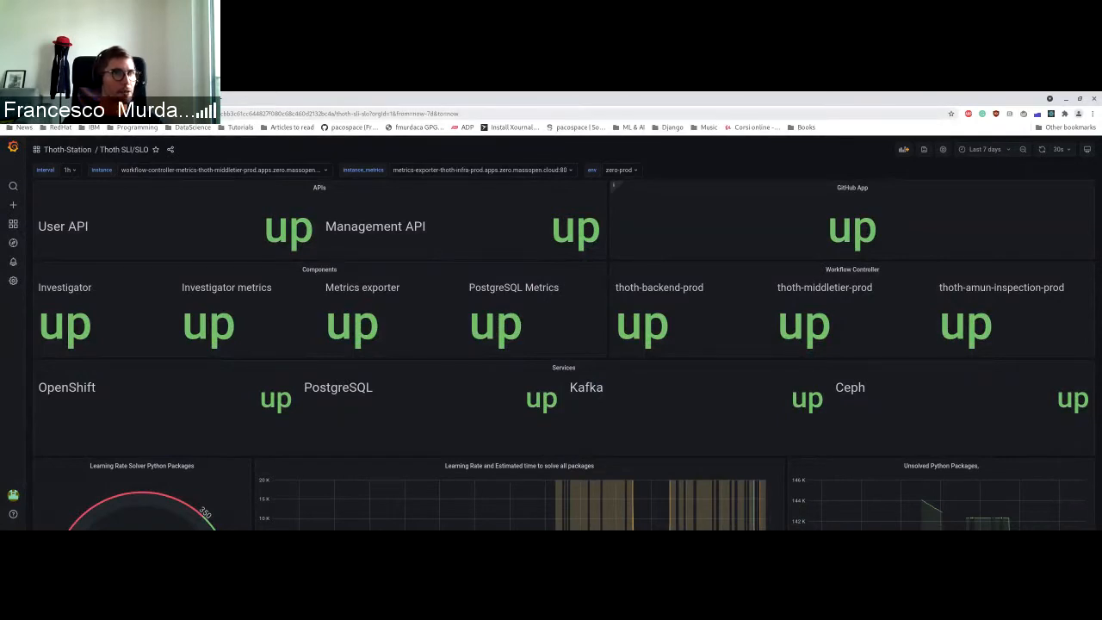
pyautogui.moveTo(251, 155)
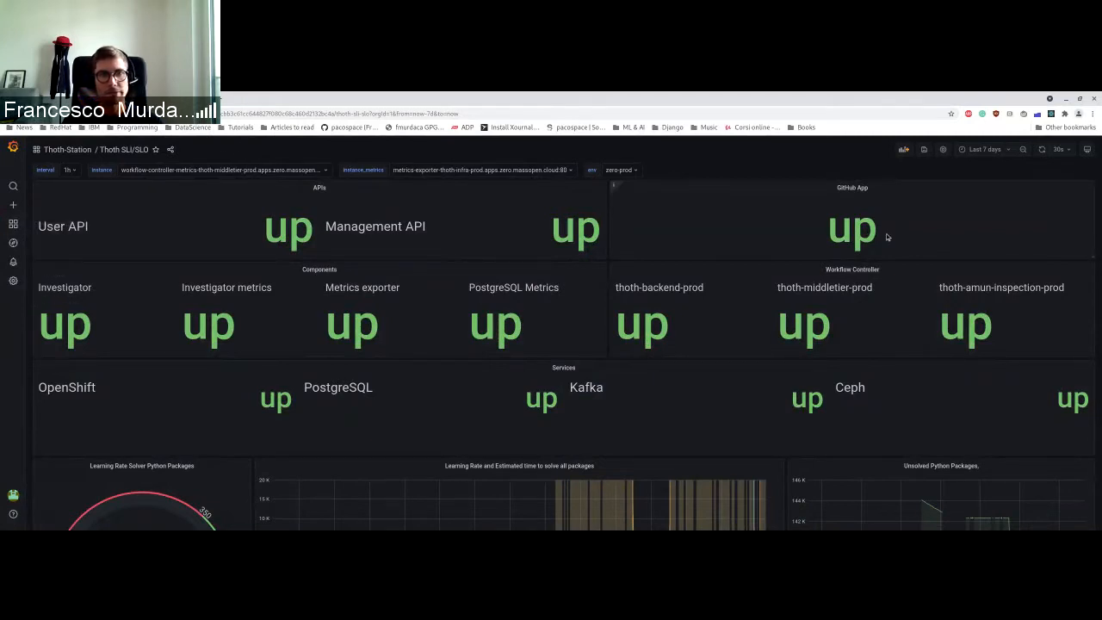
pyautogui.moveTo(933, 399)
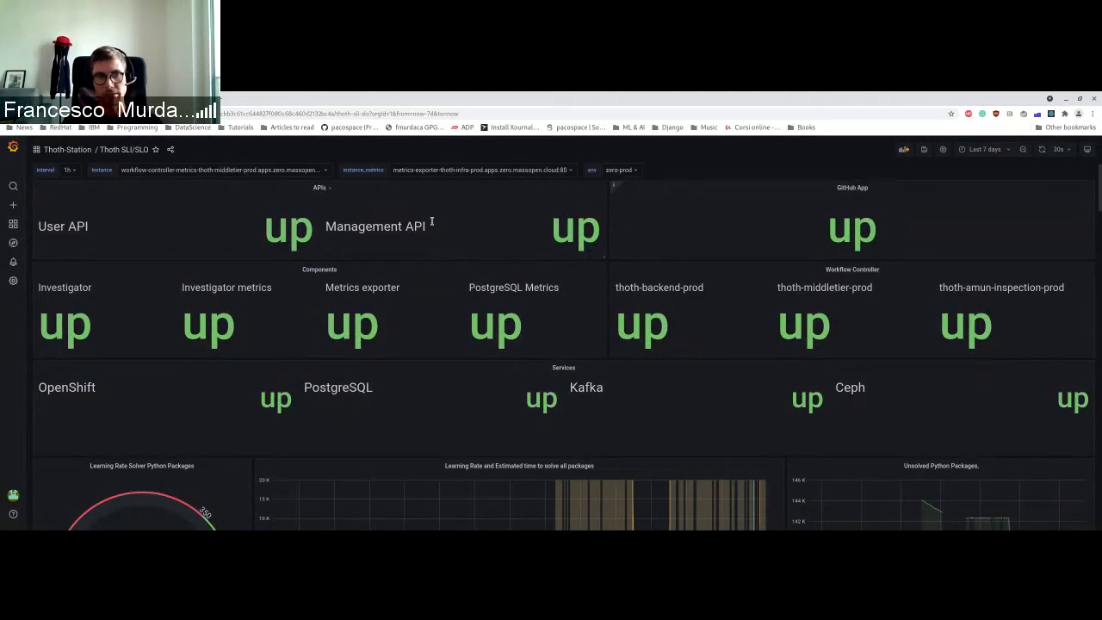
pyautogui.moveTo(454, 222)
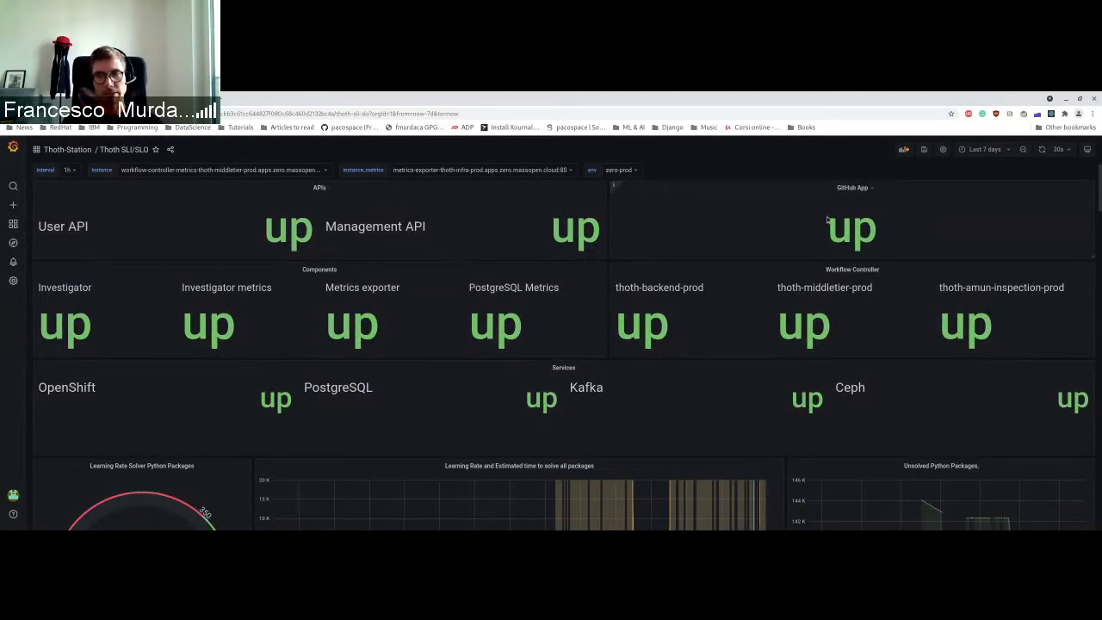
pyautogui.moveTo(753, 234)
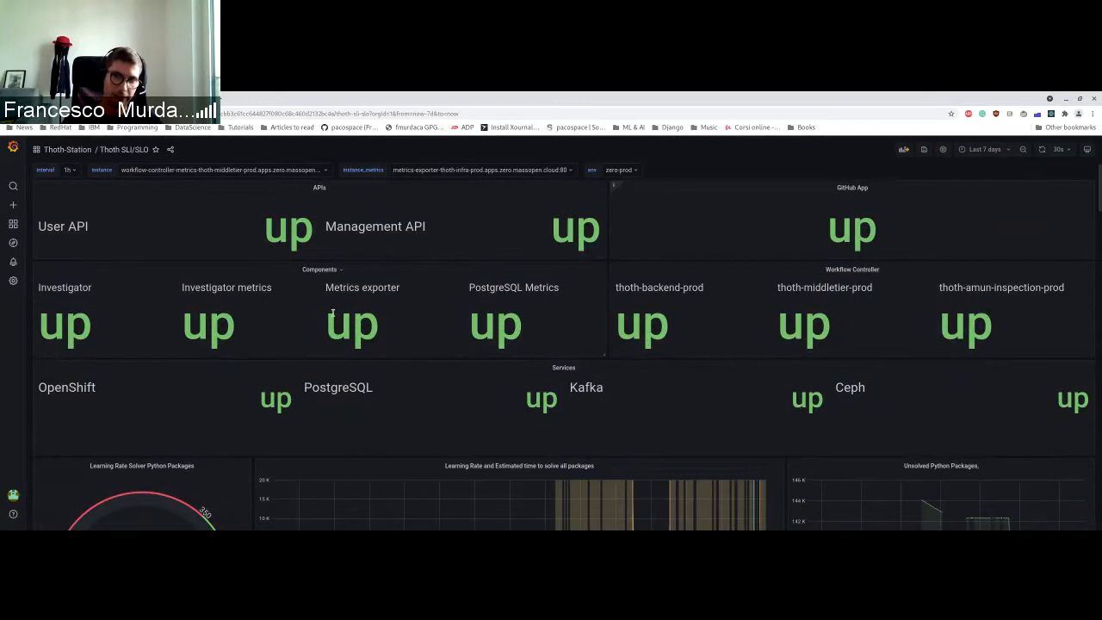
pyautogui.moveTo(339, 312)
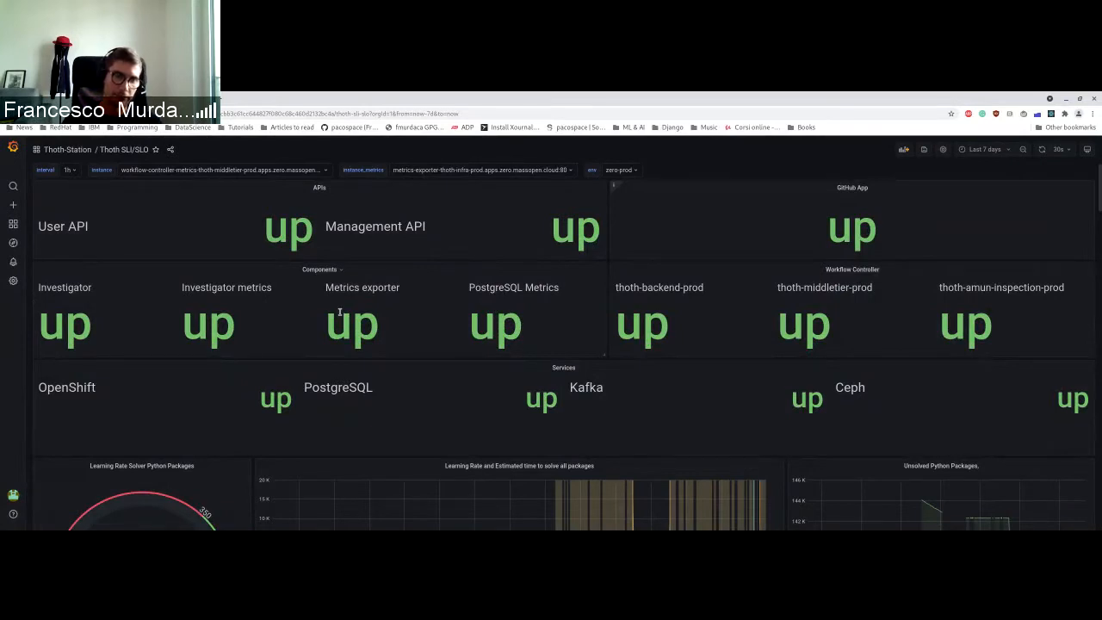
pyautogui.moveTo(199, 214)
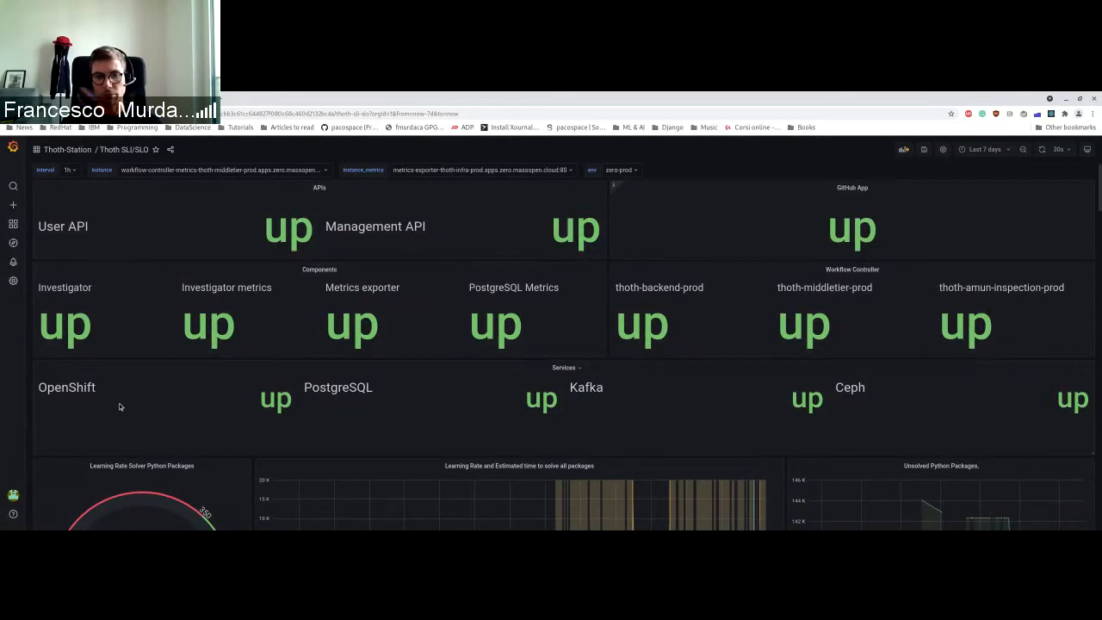
pyautogui.moveTo(675, 402)
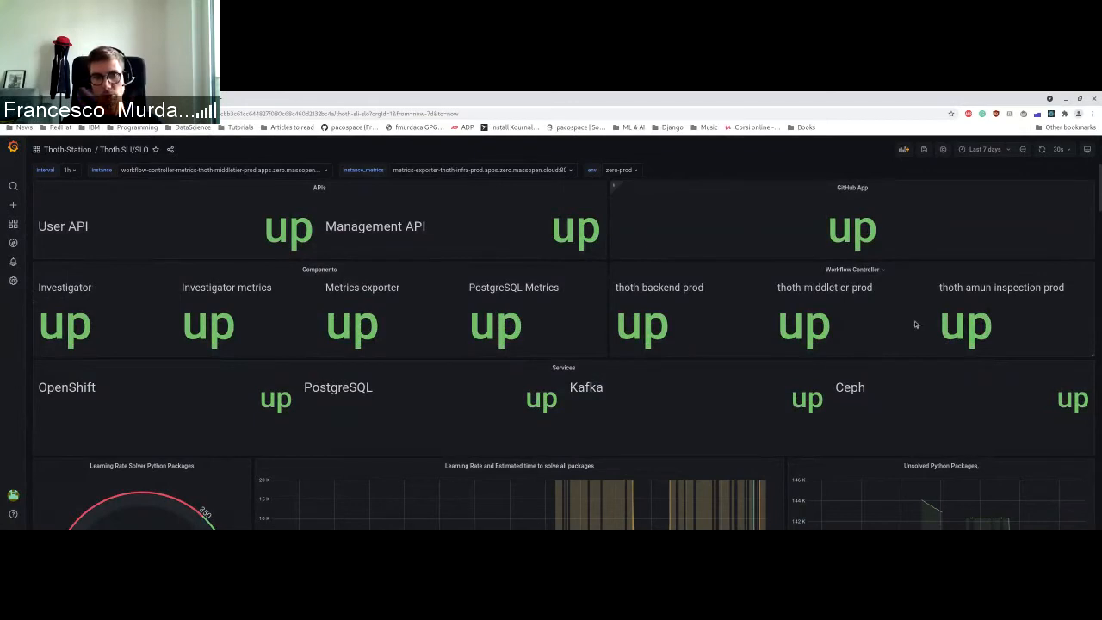
pyautogui.moveTo(660, 297)
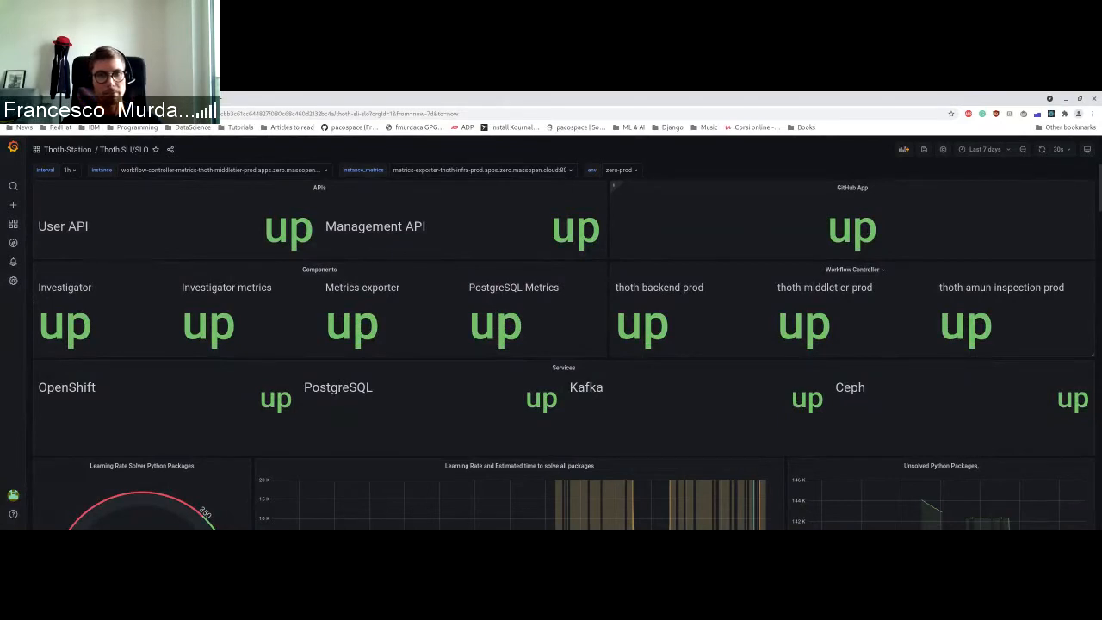
pyautogui.moveTo(655, 266)
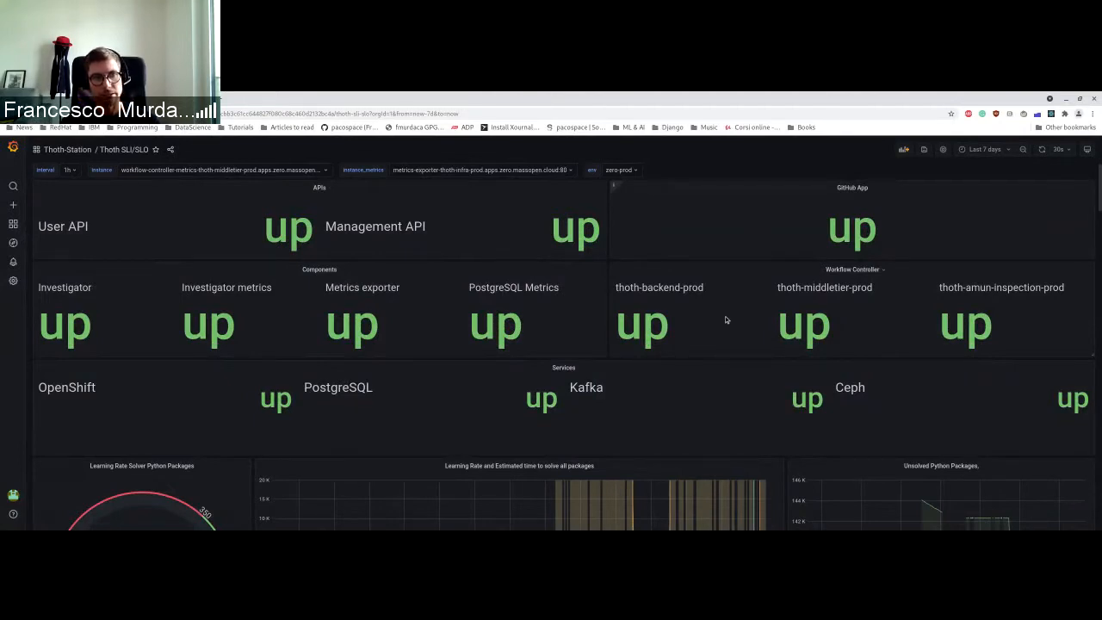
pyautogui.moveTo(722, 319)
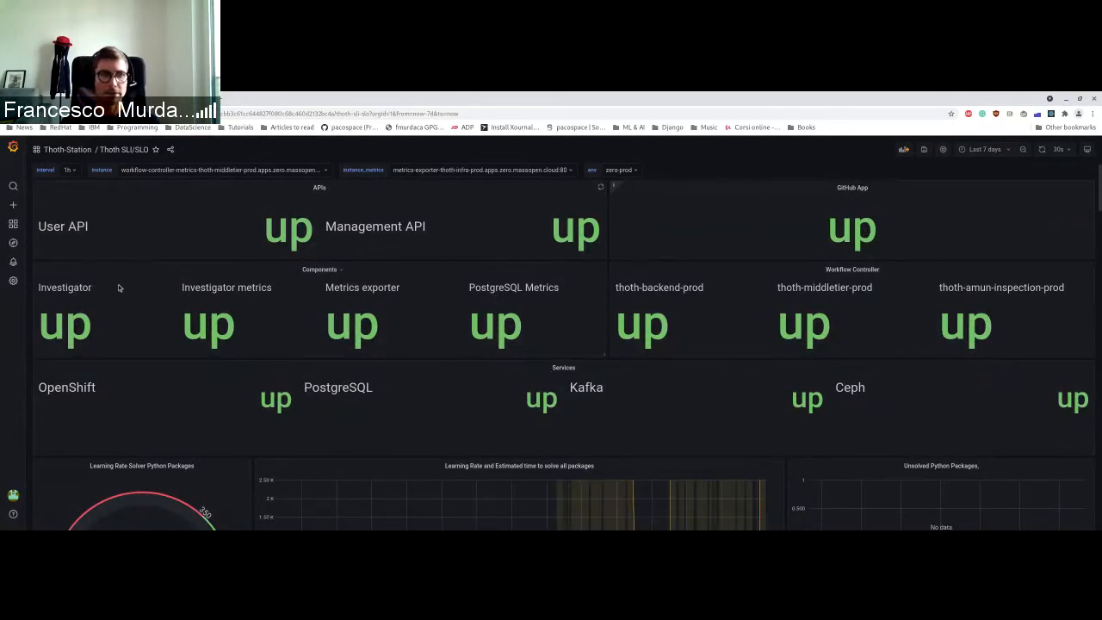
pyautogui.moveTo(297, 322)
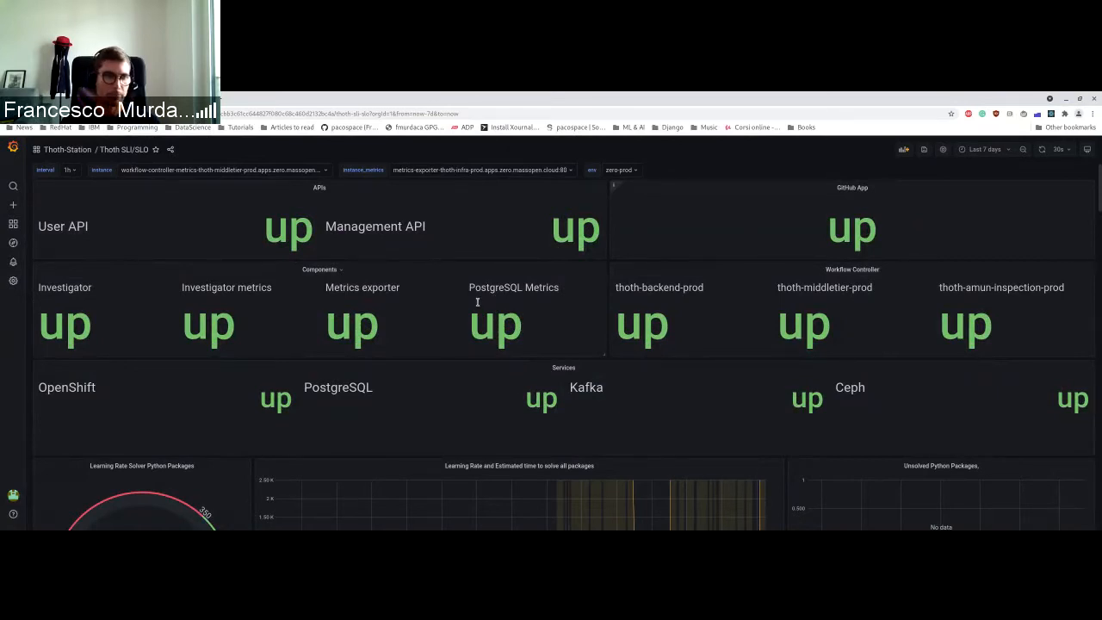
pyautogui.moveTo(892, 234)
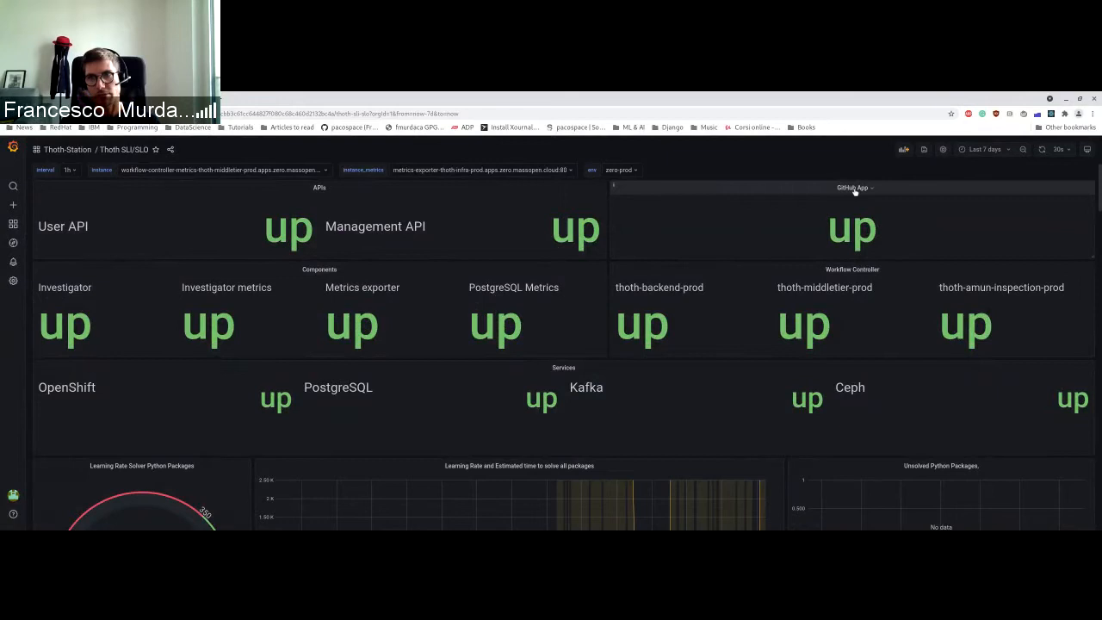
pyautogui.click(852, 187)
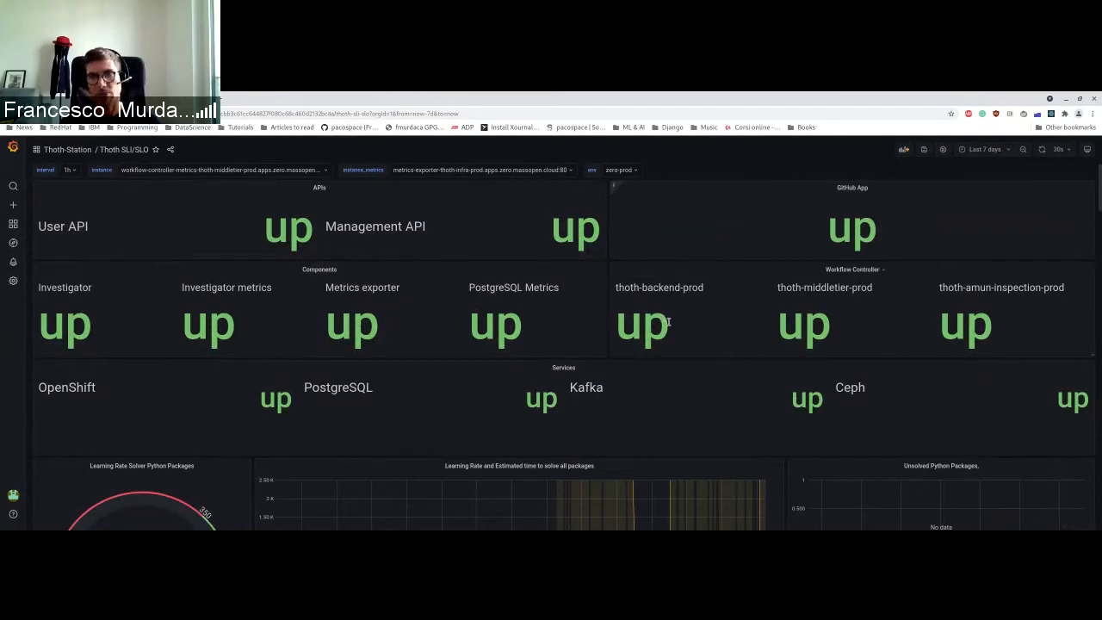
pyautogui.moveTo(667, 323)
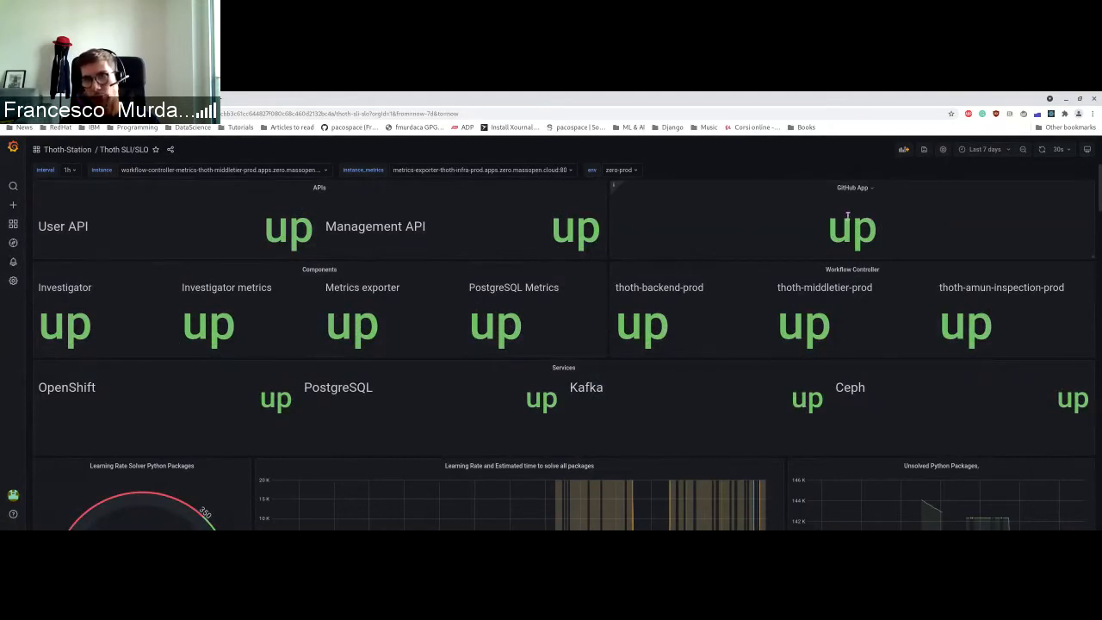
pyautogui.moveTo(224, 203)
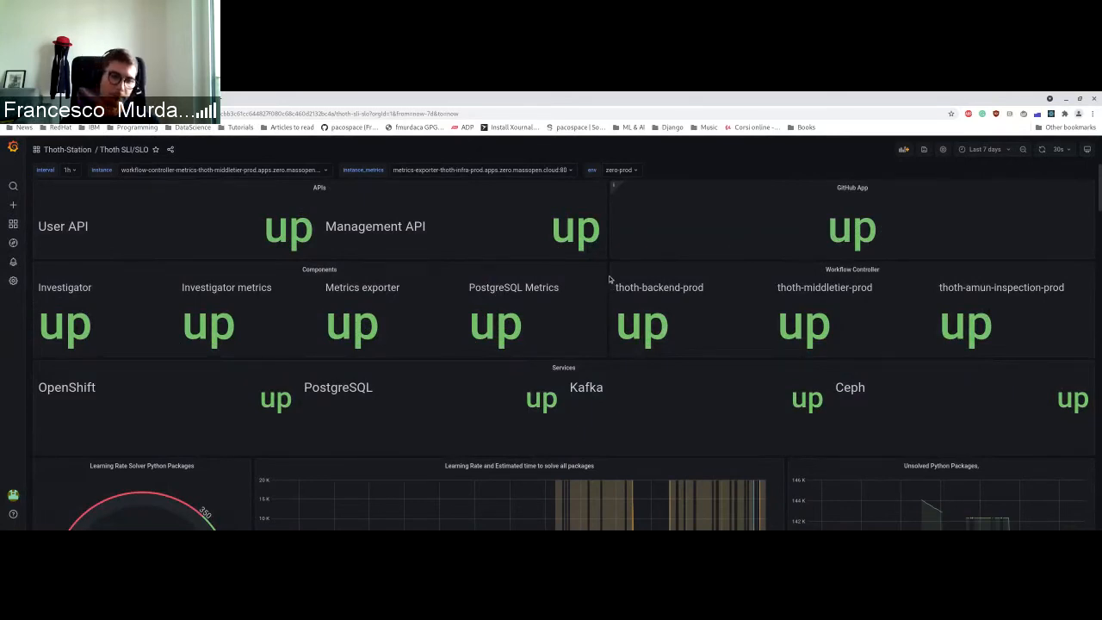
# Scroll to the solver estimates (learning rate 3.58, 278 days new solver, 99.4 days unsolved) and the SI unanalyzed Python Packages chart.
pyautogui.scroll(-3)
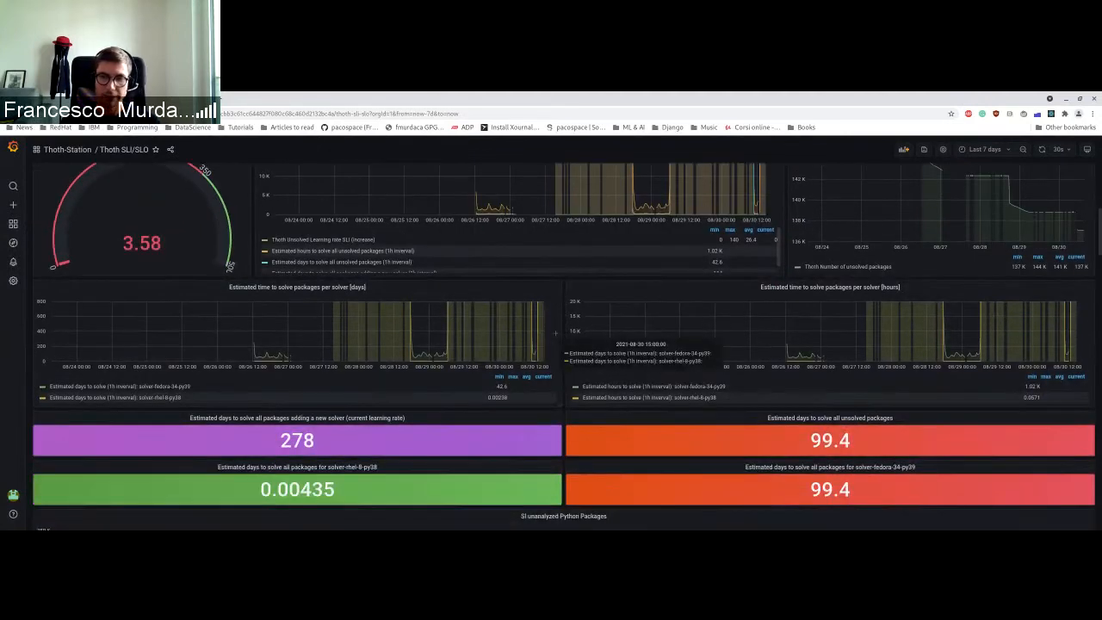
pyautogui.moveTo(564, 325)
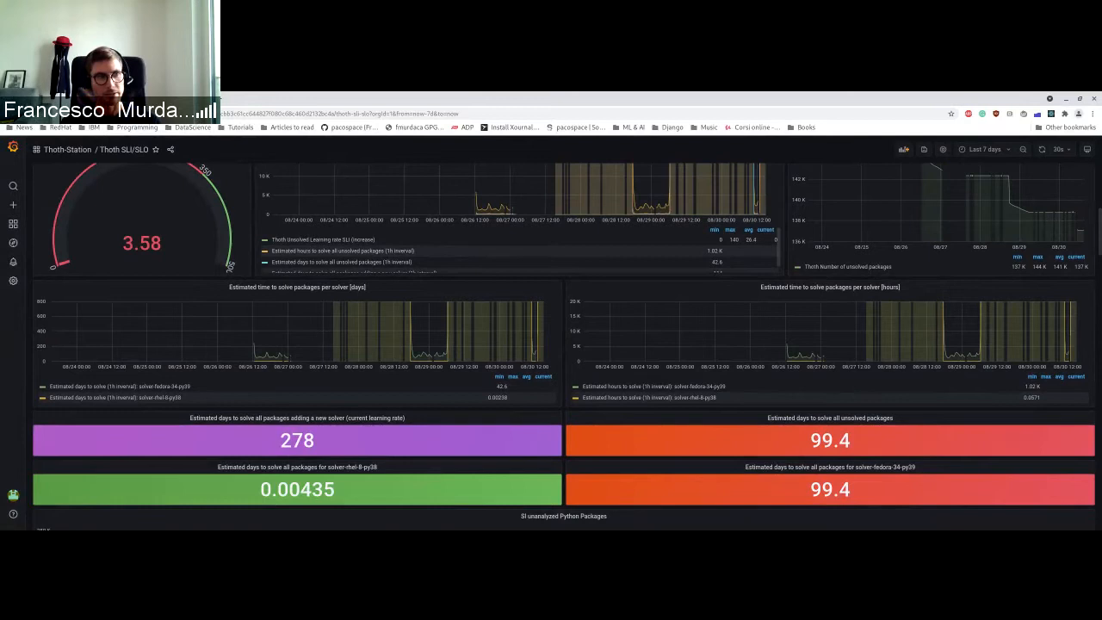
pyautogui.moveTo(566, 310)
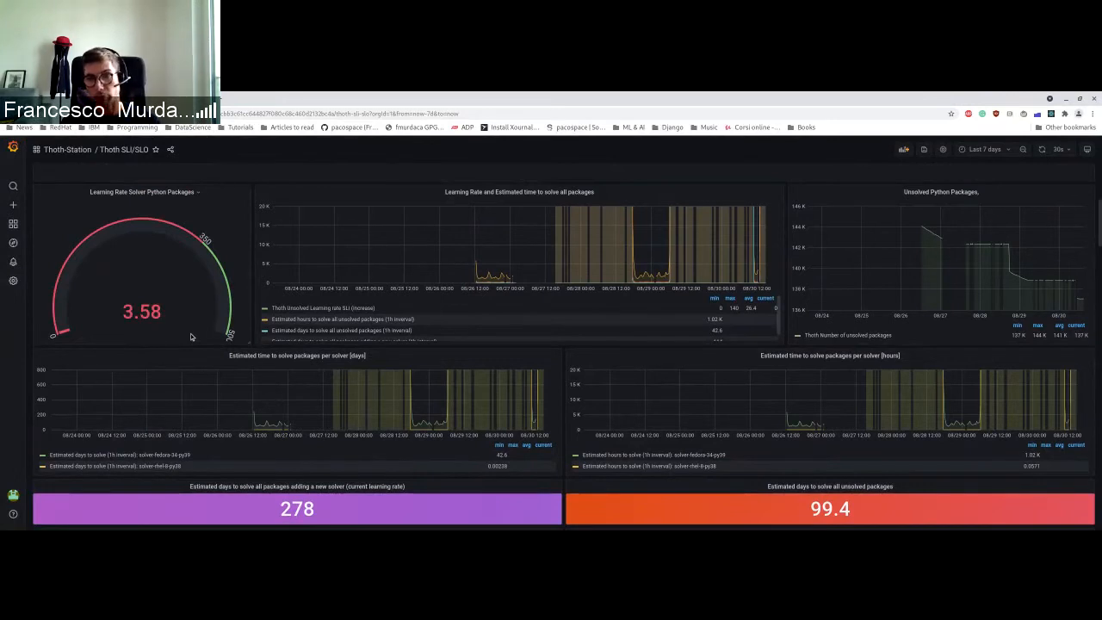
pyautogui.moveTo(252, 272)
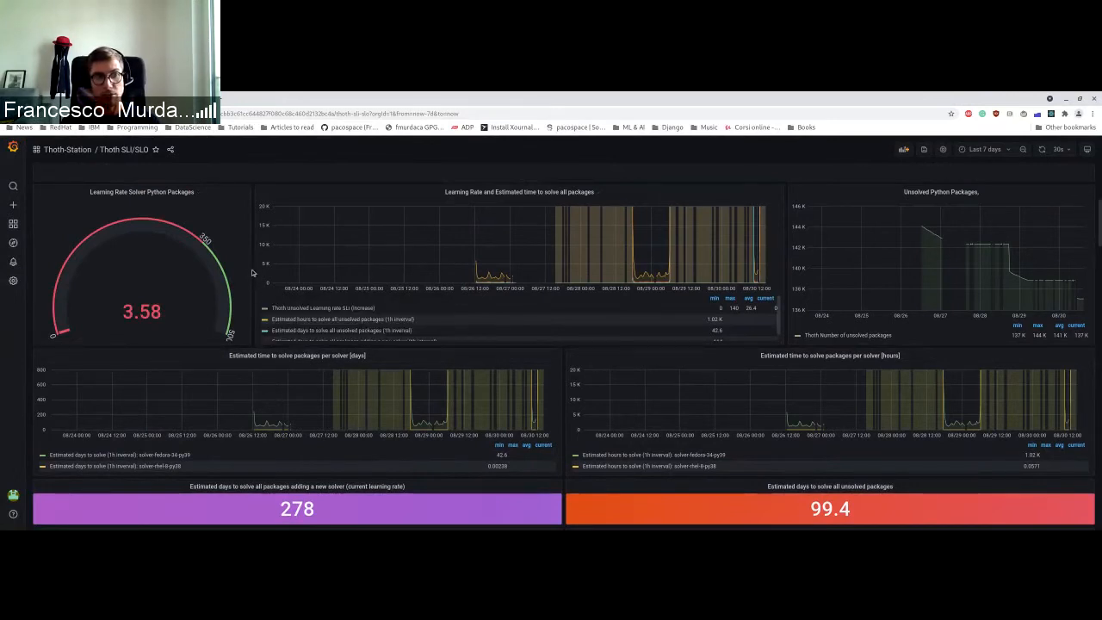
pyautogui.moveTo(572, 366)
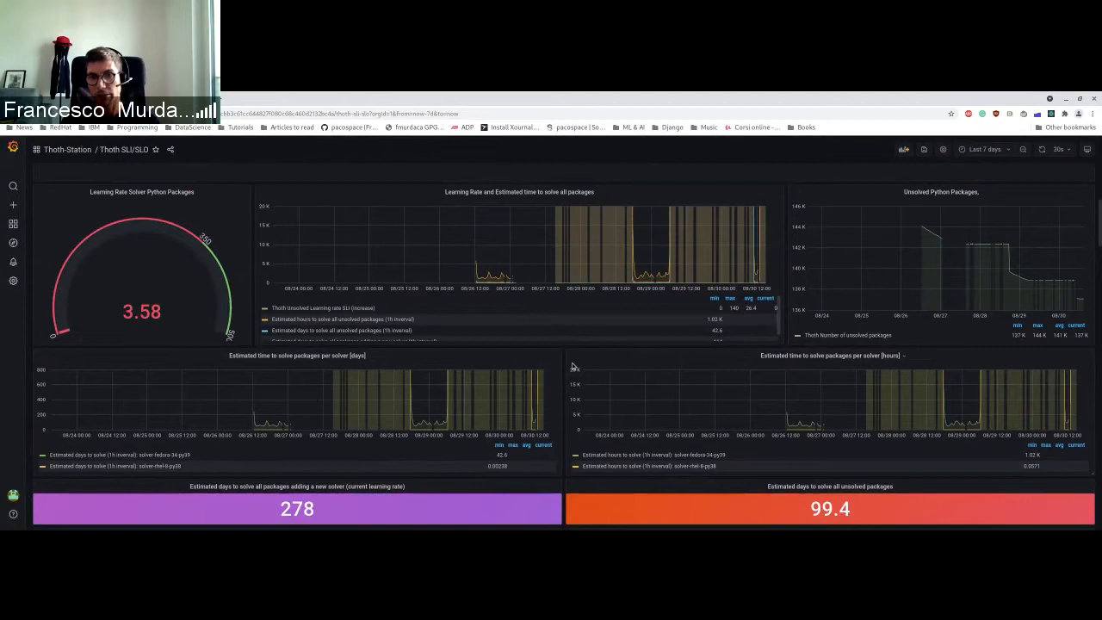
pyautogui.scroll(-3)
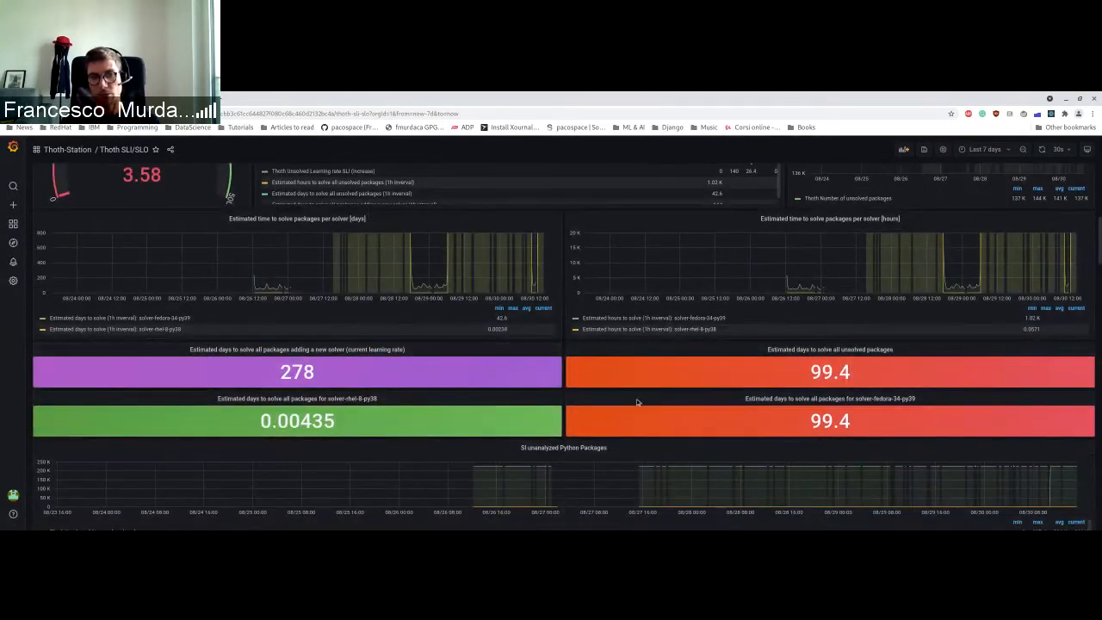
pyautogui.moveTo(543, 341)
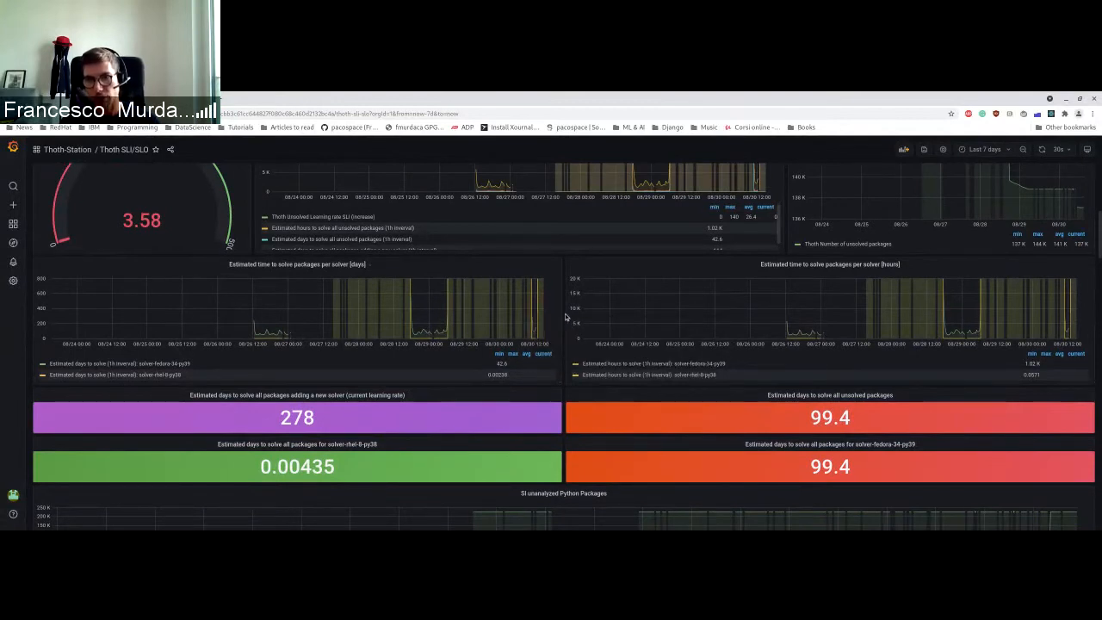
pyautogui.moveTo(318, 420)
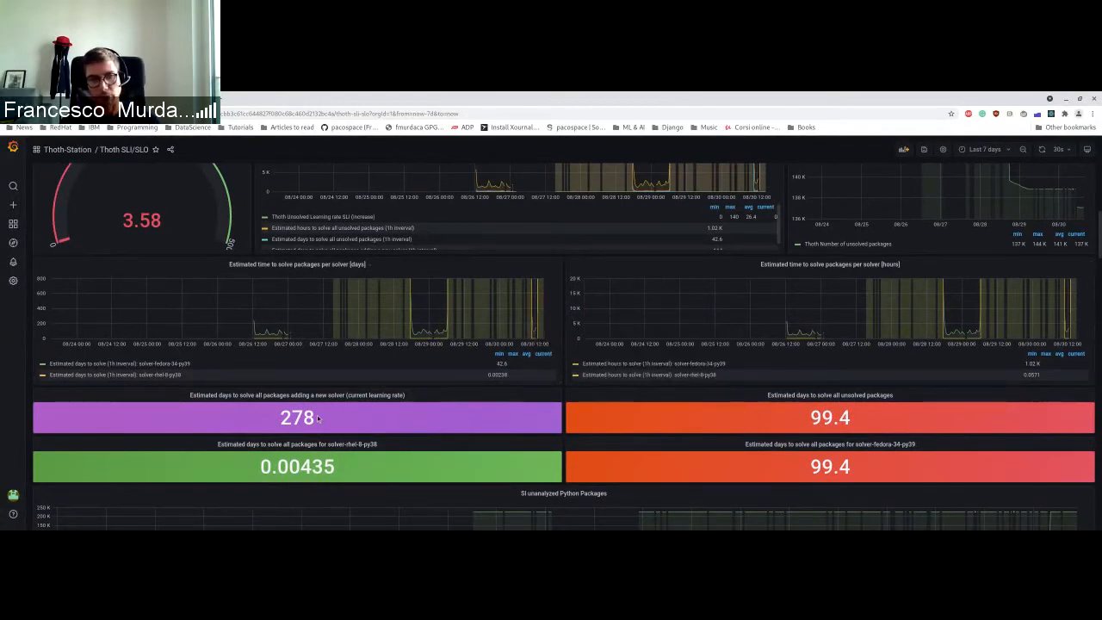
pyautogui.moveTo(562, 357)
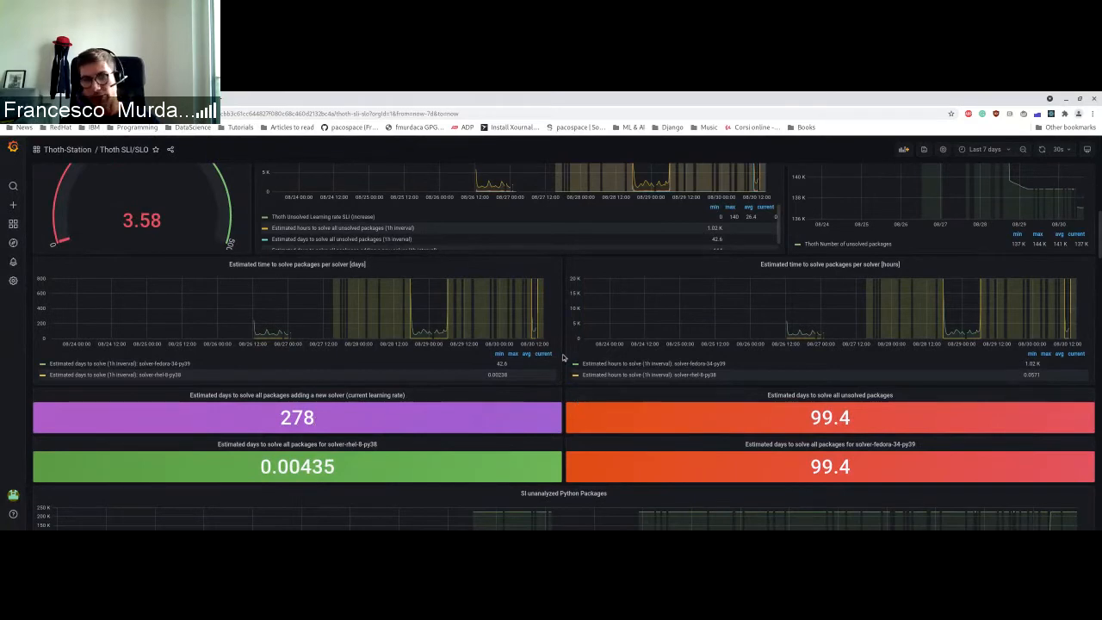
pyautogui.scroll(-3)
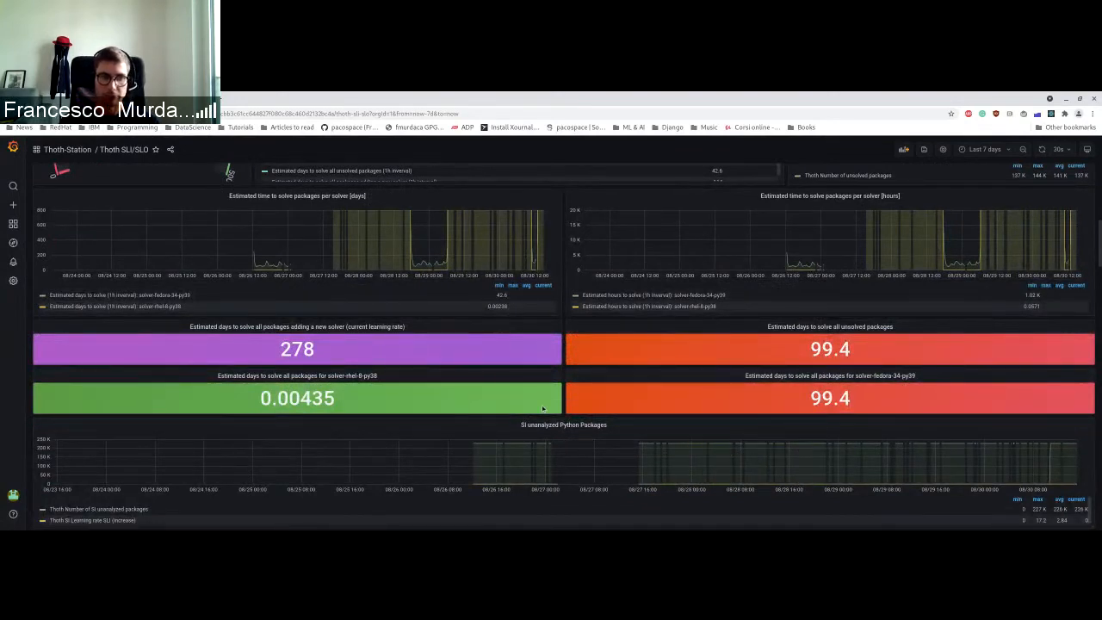
pyautogui.moveTo(551, 367)
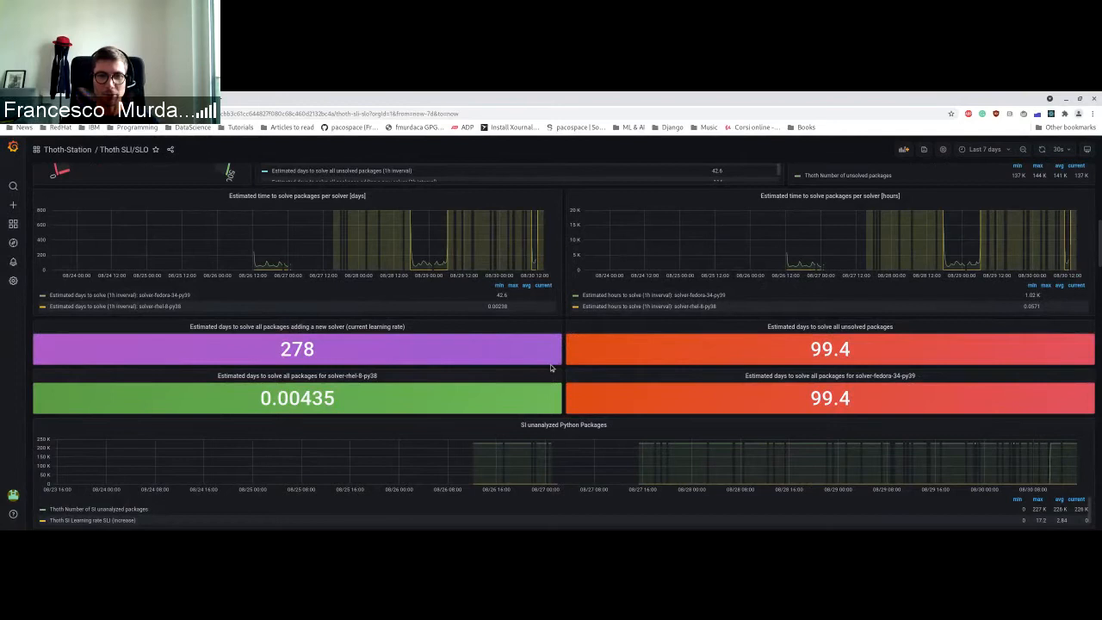
pyautogui.scroll(-3)
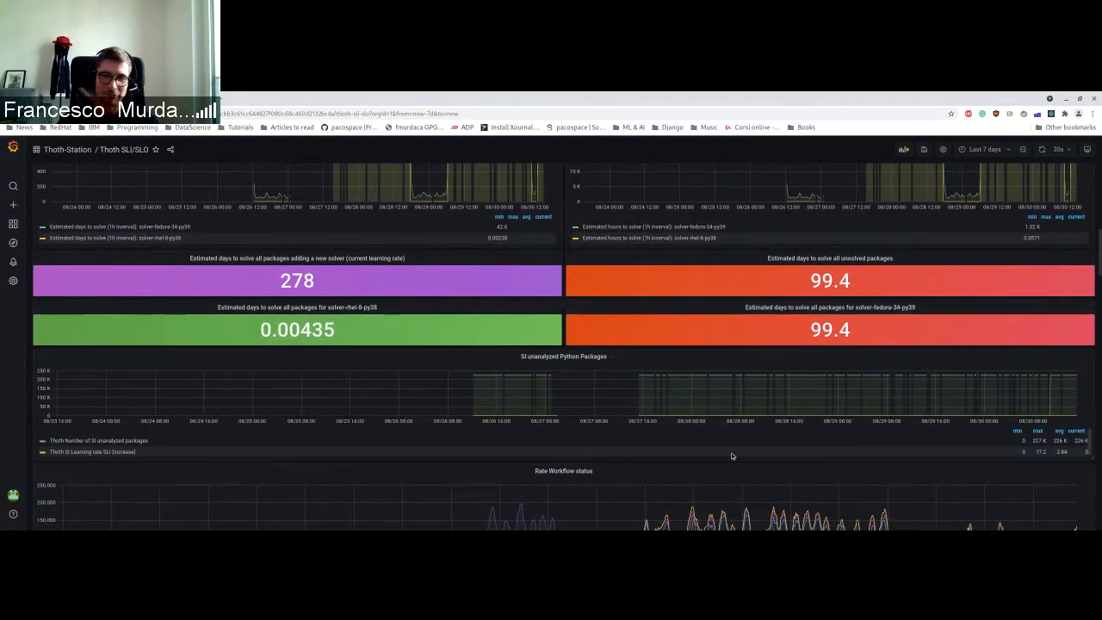
pyautogui.moveTo(721, 394)
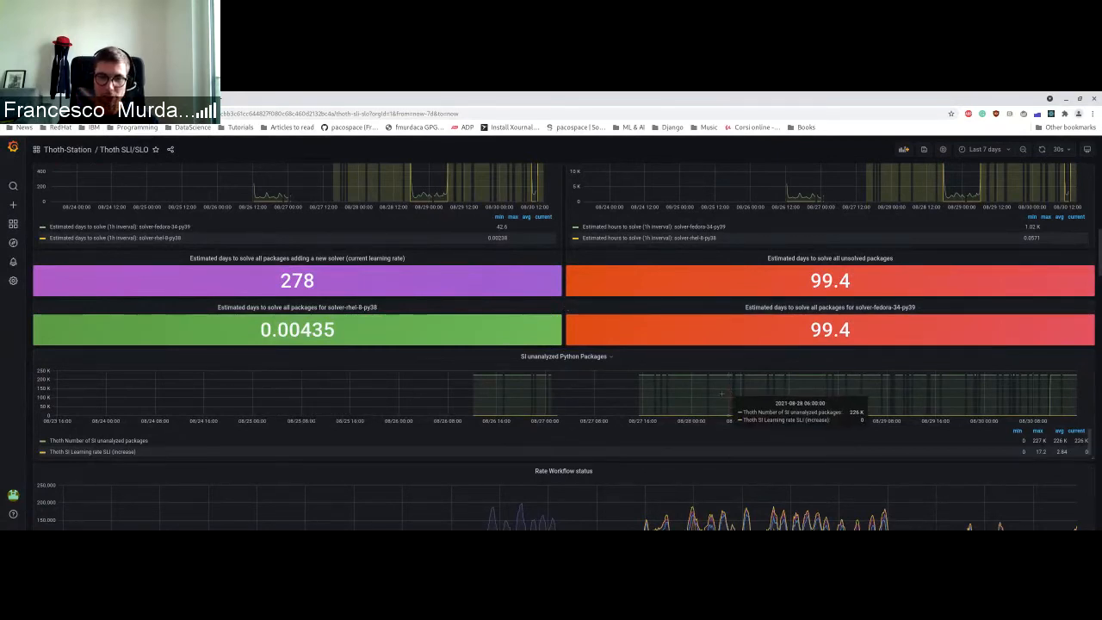
pyautogui.scroll(-3)
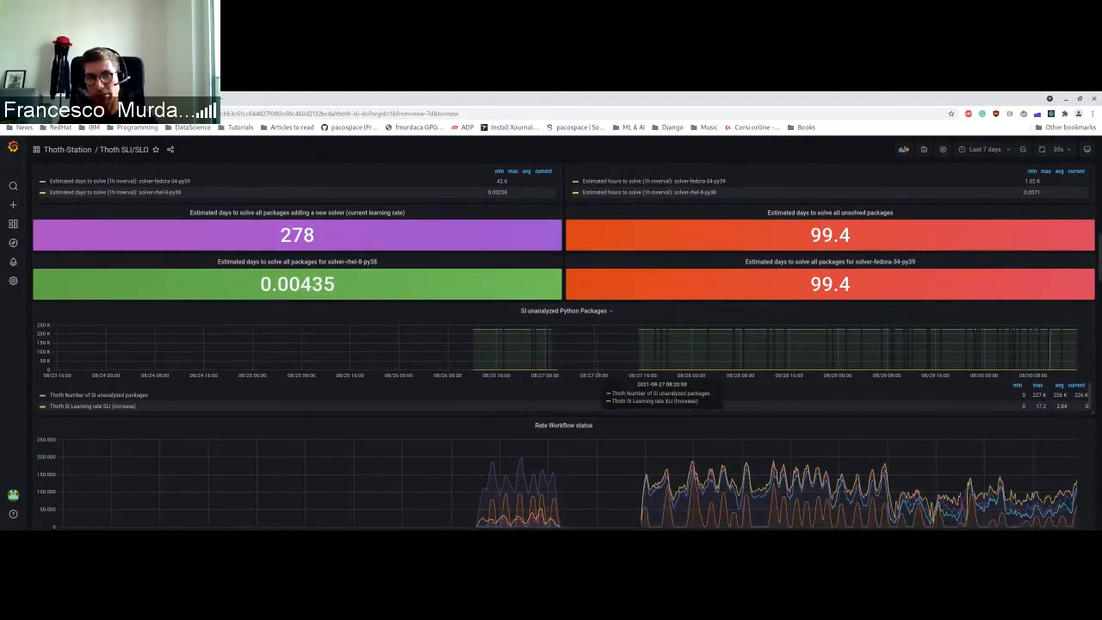
pyautogui.moveTo(566, 389)
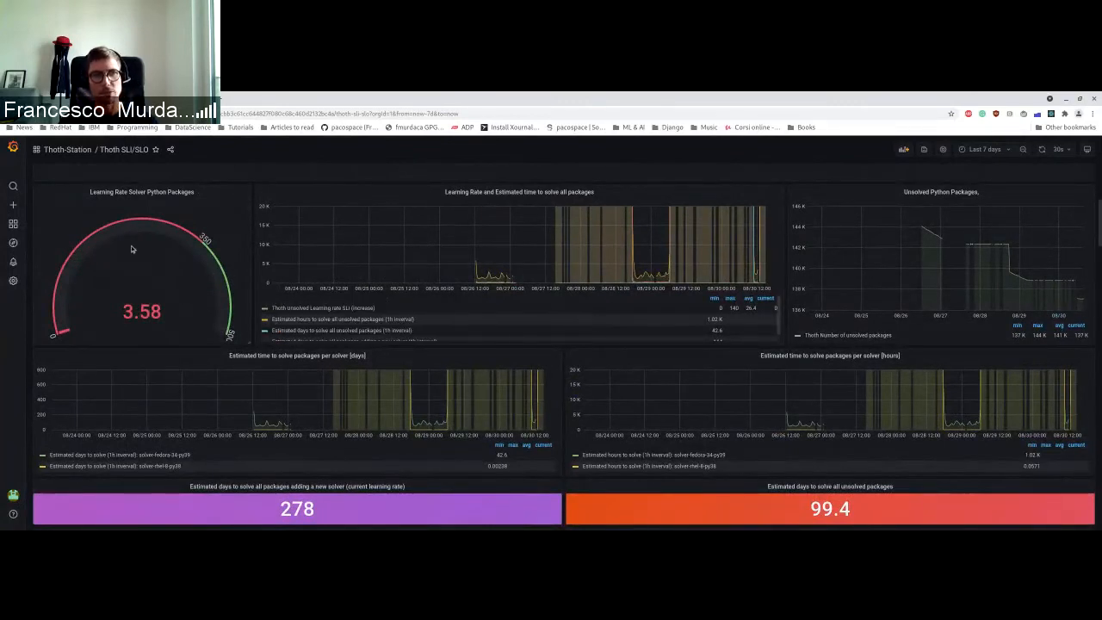
pyautogui.moveTo(566, 364)
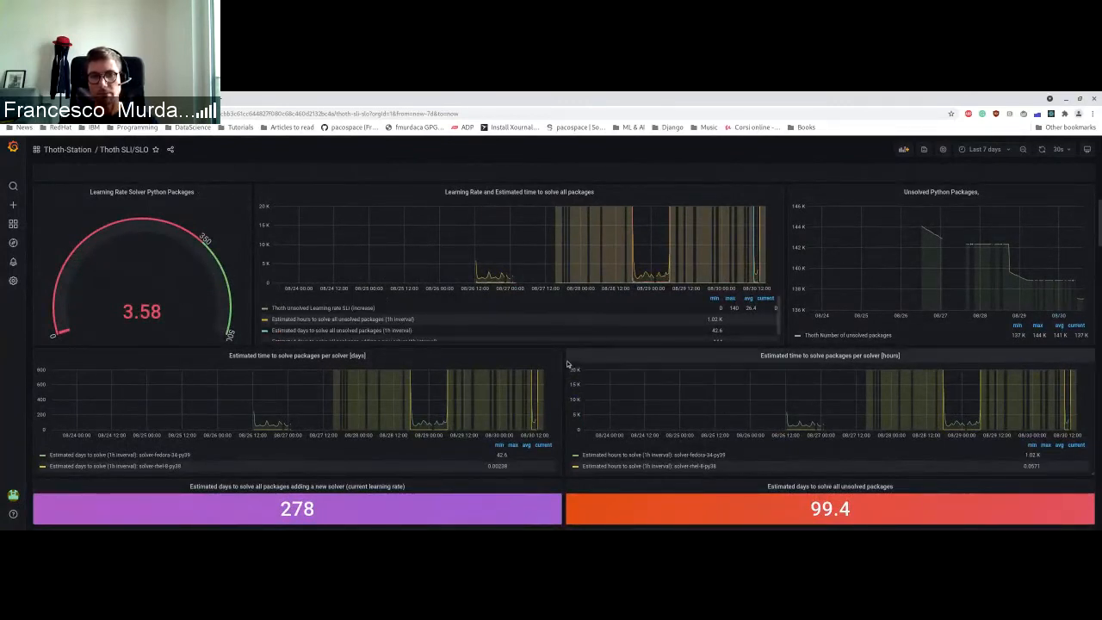
pyautogui.scroll(-3)
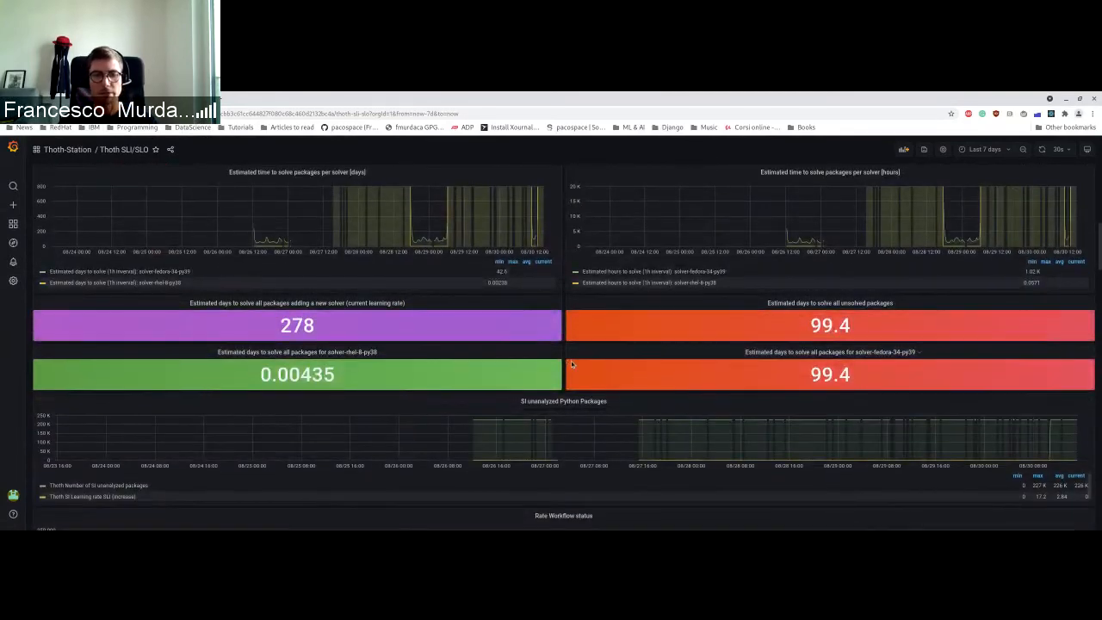
# Scroll past Rate Workflow status to the Solver (66.8% failed), Adviser (57.2% failed) and Adviser Task quality panels.
pyautogui.scroll(-3)
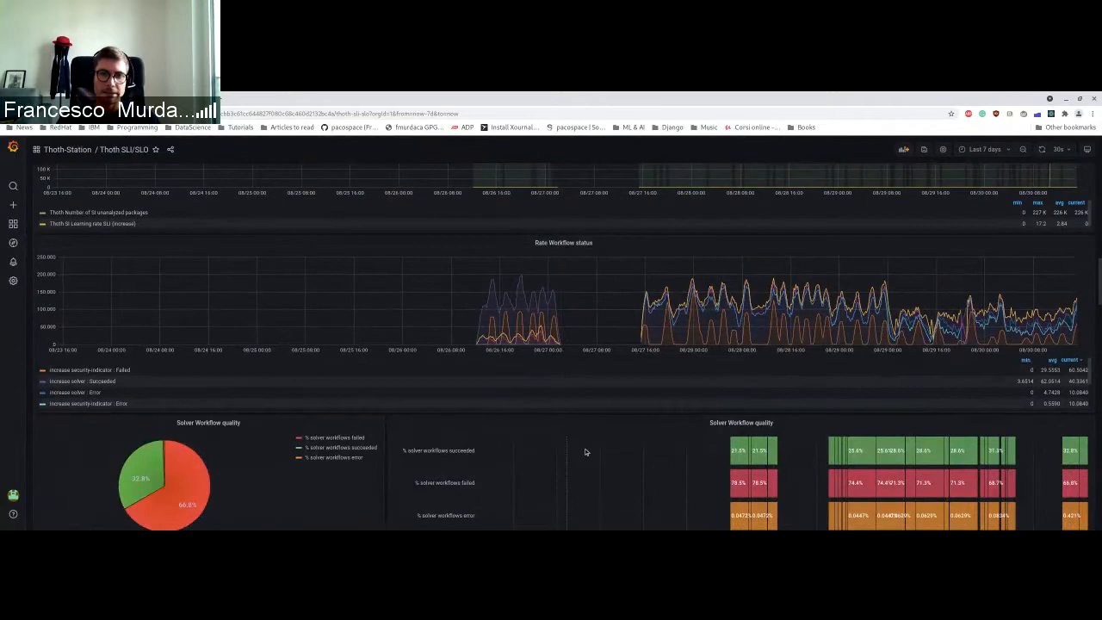
pyautogui.moveTo(641, 351)
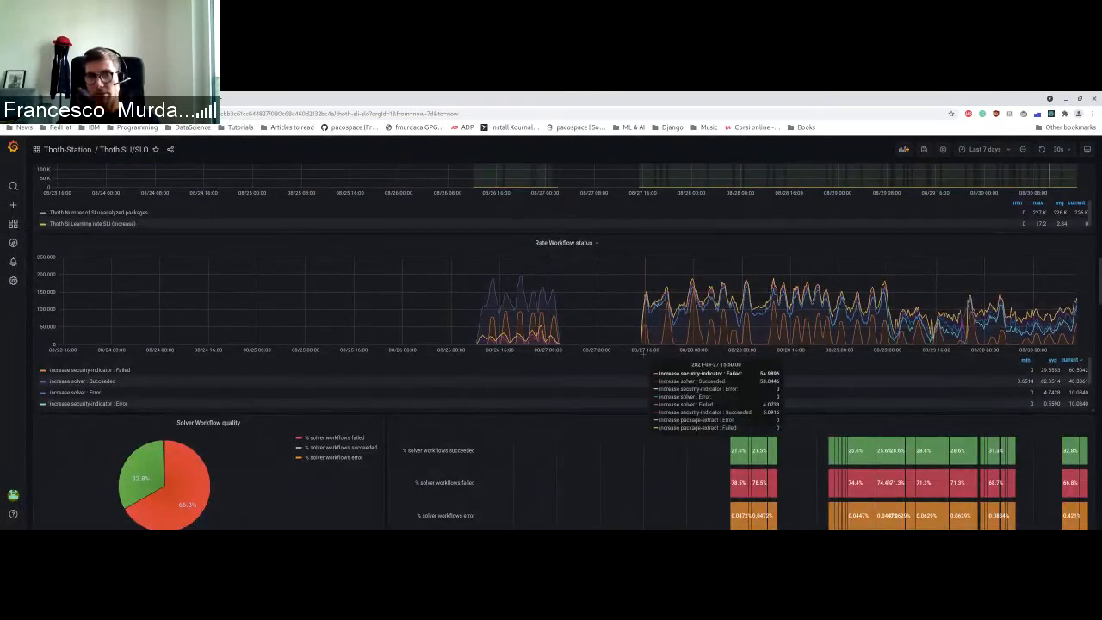
pyautogui.moveTo(1093, 366)
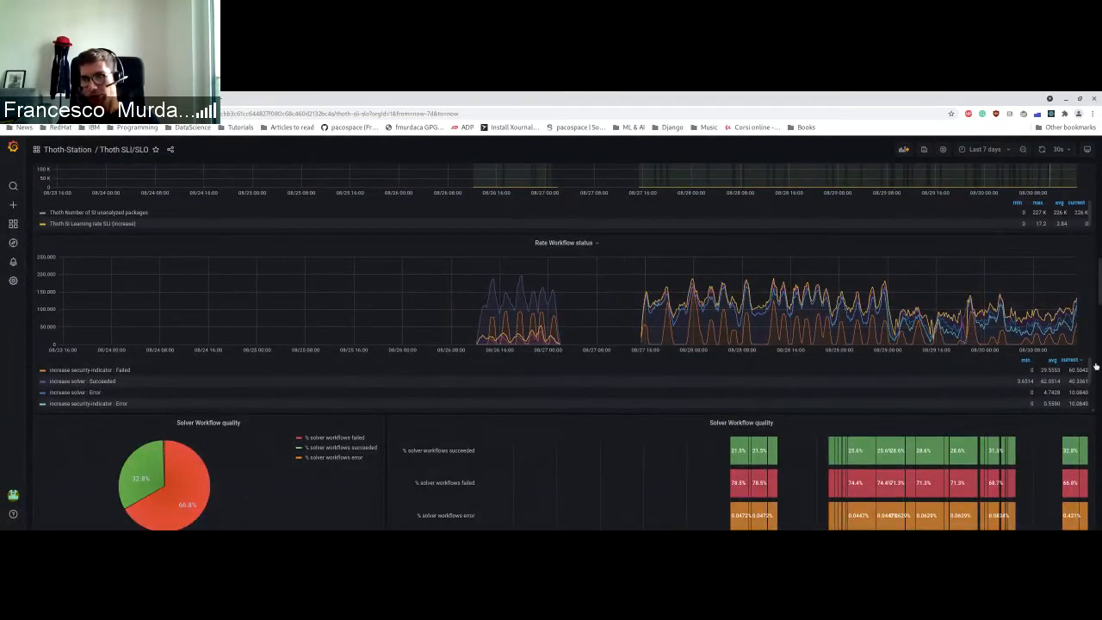
pyautogui.moveTo(575, 330)
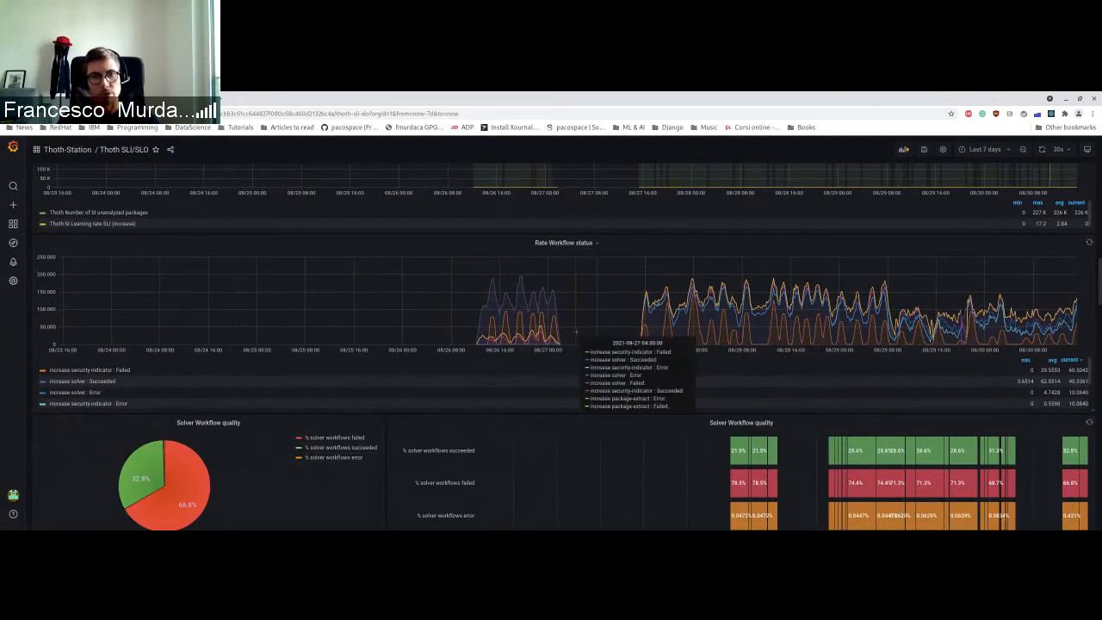
pyautogui.scroll(-3)
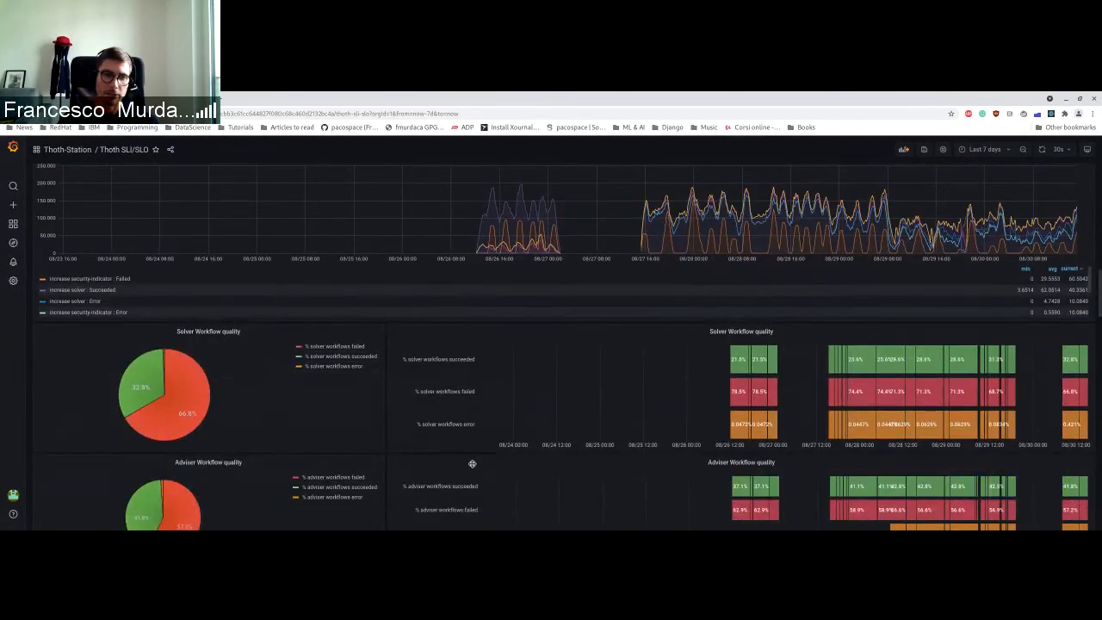
pyautogui.scroll(-3)
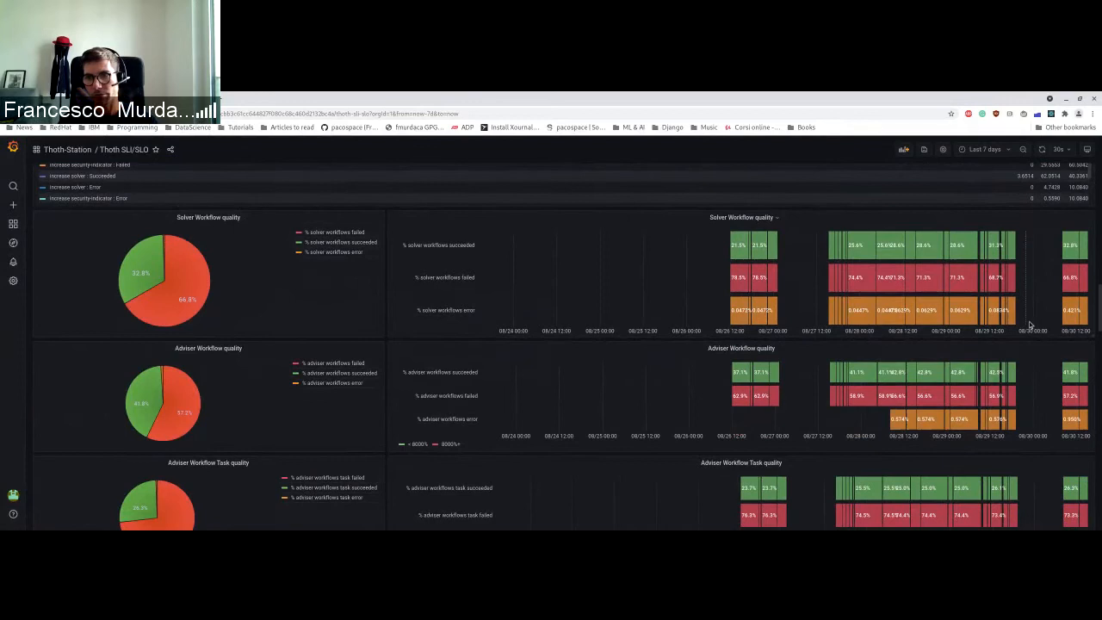
pyautogui.moveTo(1071, 245)
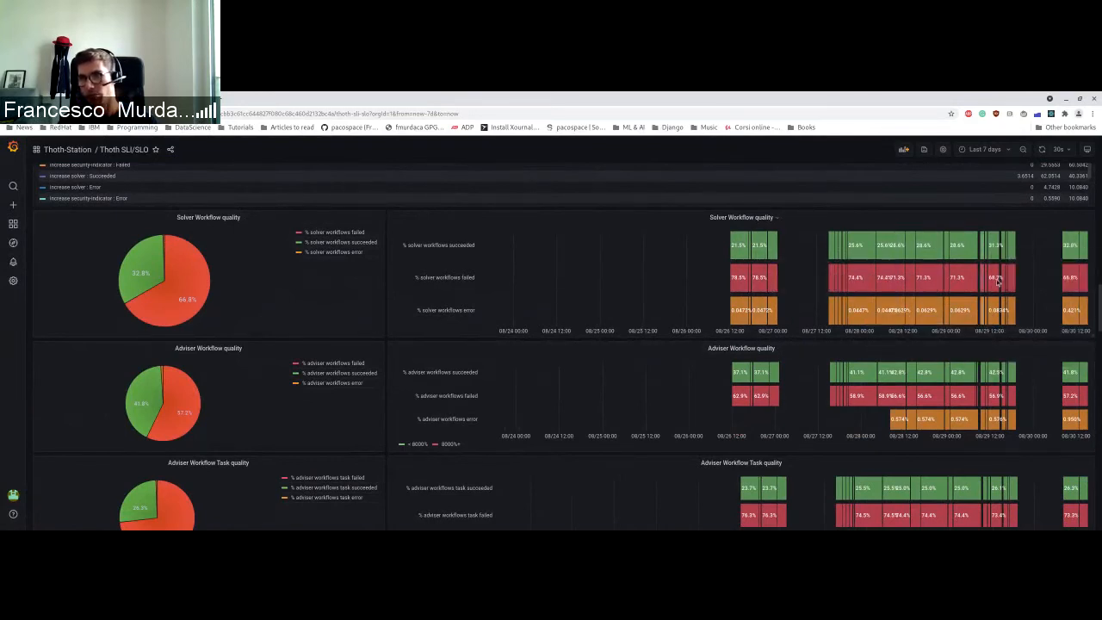
pyautogui.moveTo(938, 396)
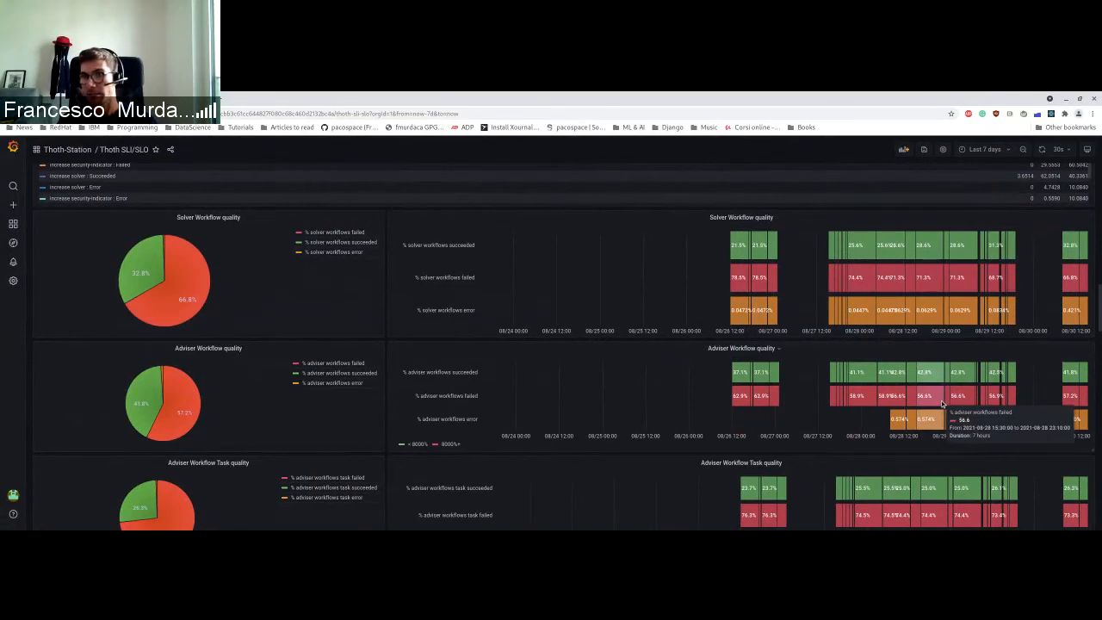
pyautogui.moveTo(560, 290)
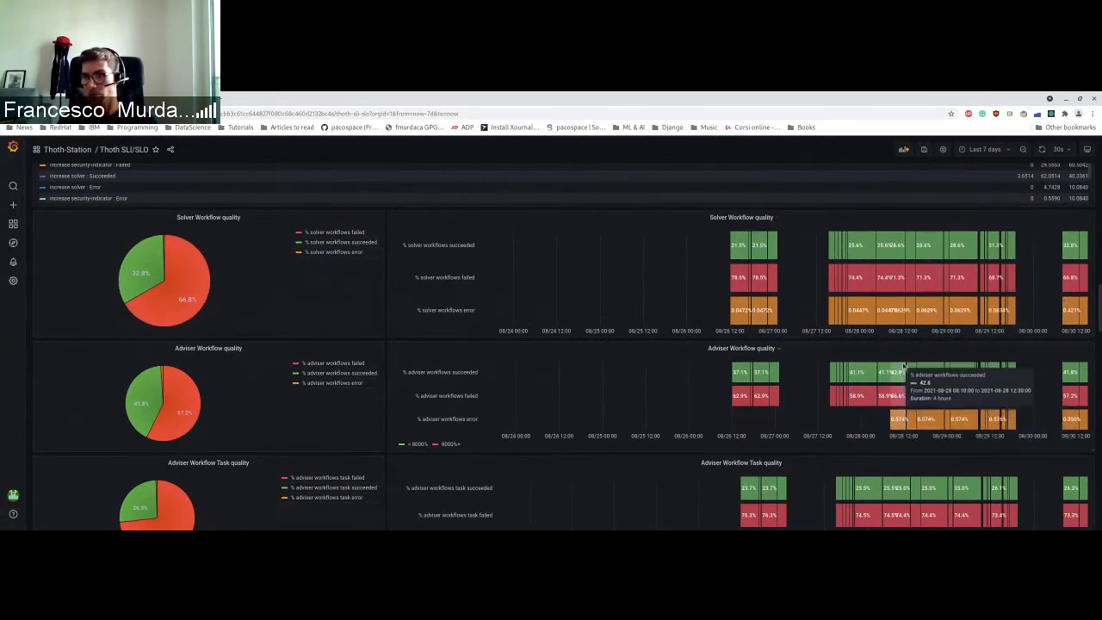
pyautogui.moveTo(994, 323)
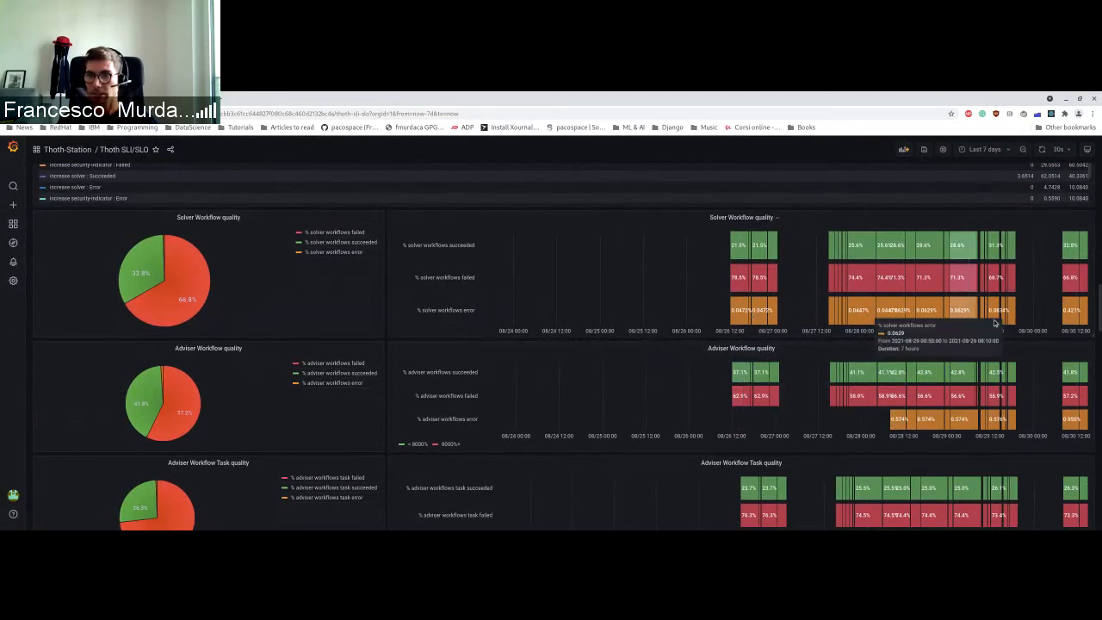
pyautogui.moveTo(697, 314)
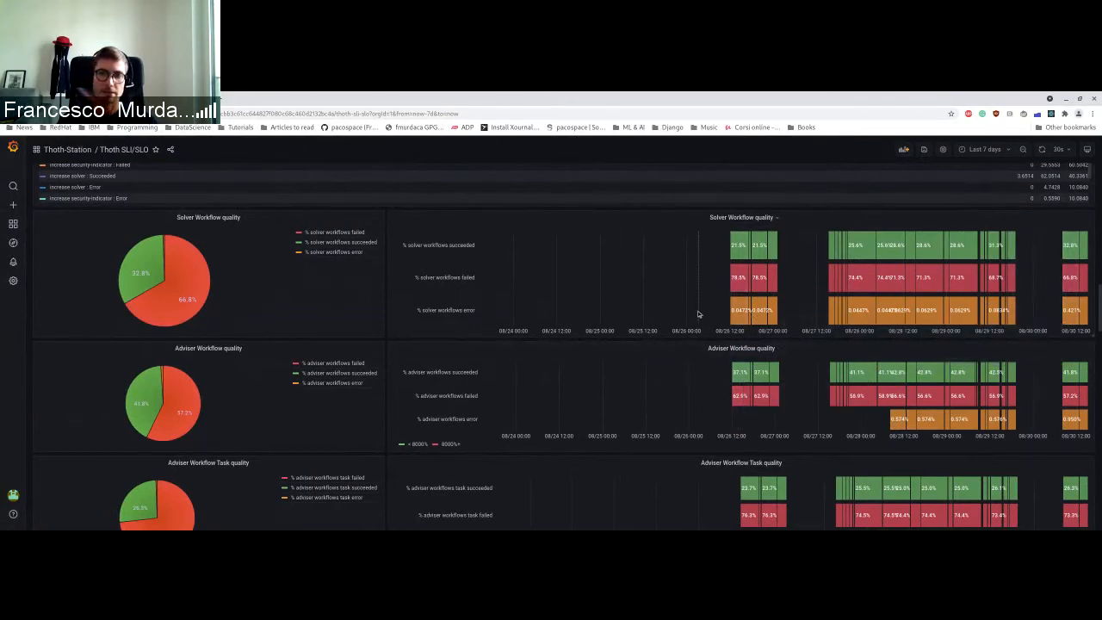
pyautogui.moveTo(779, 322)
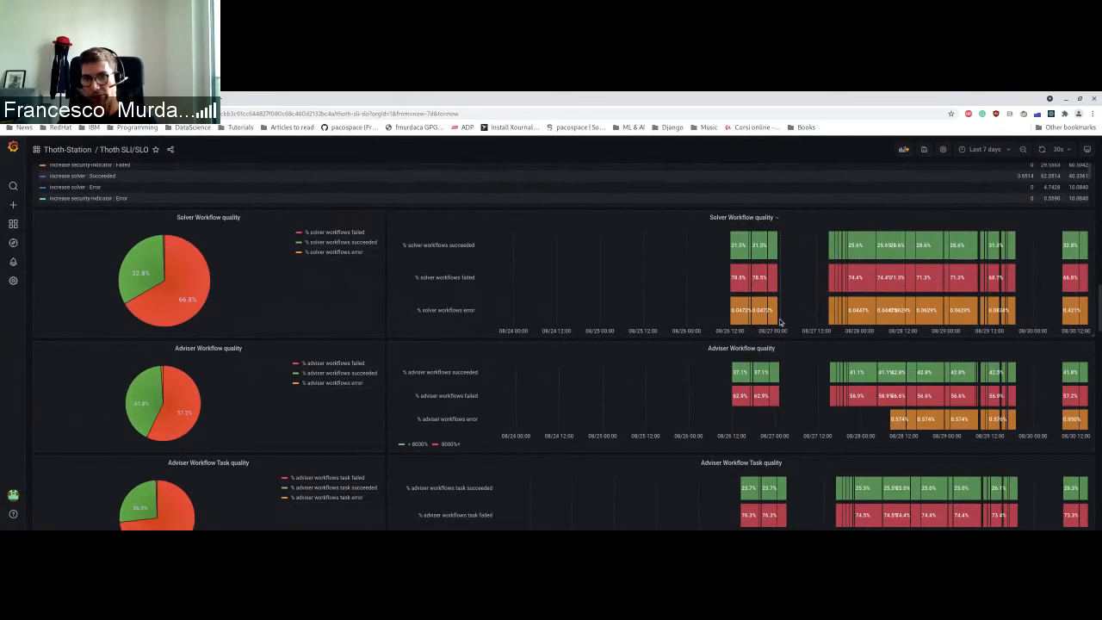
pyautogui.moveTo(738, 319)
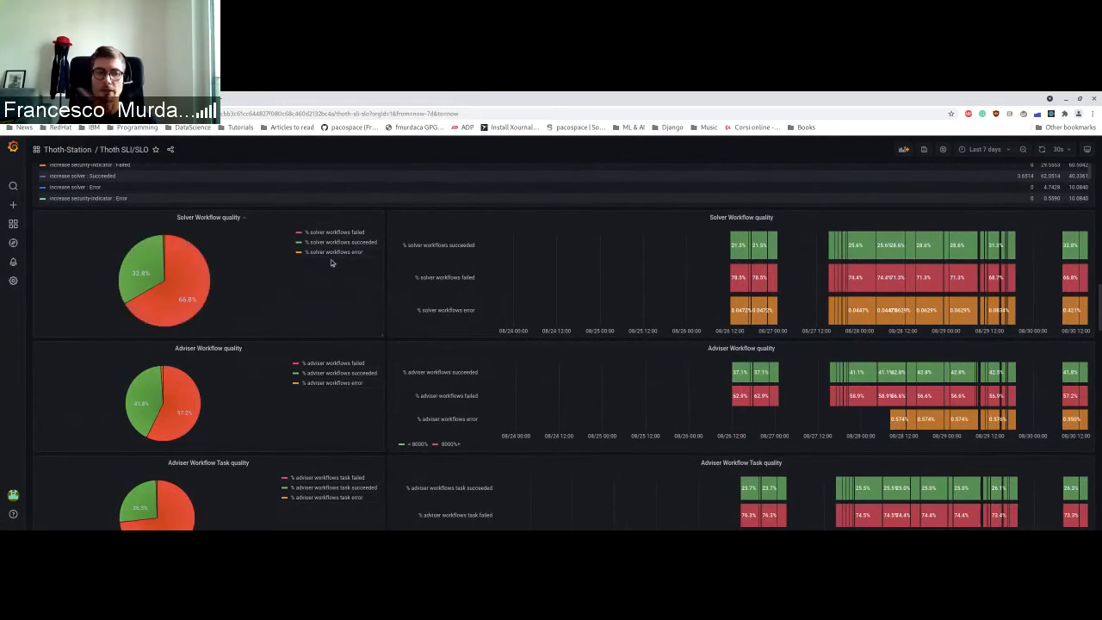
pyautogui.moveTo(389, 250)
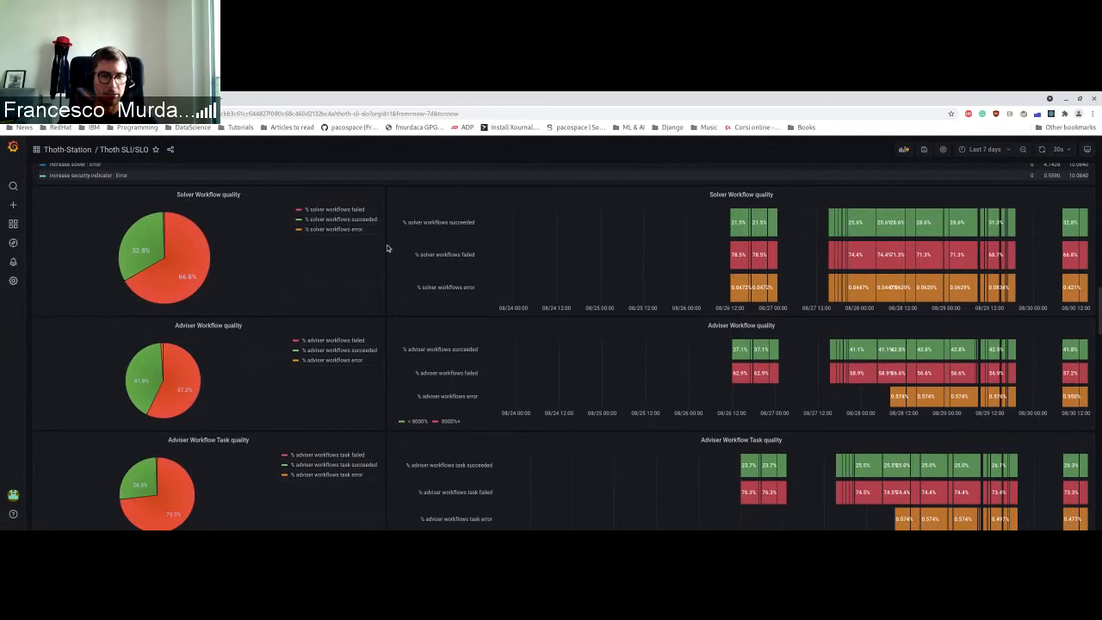
pyautogui.moveTo(242, 230)
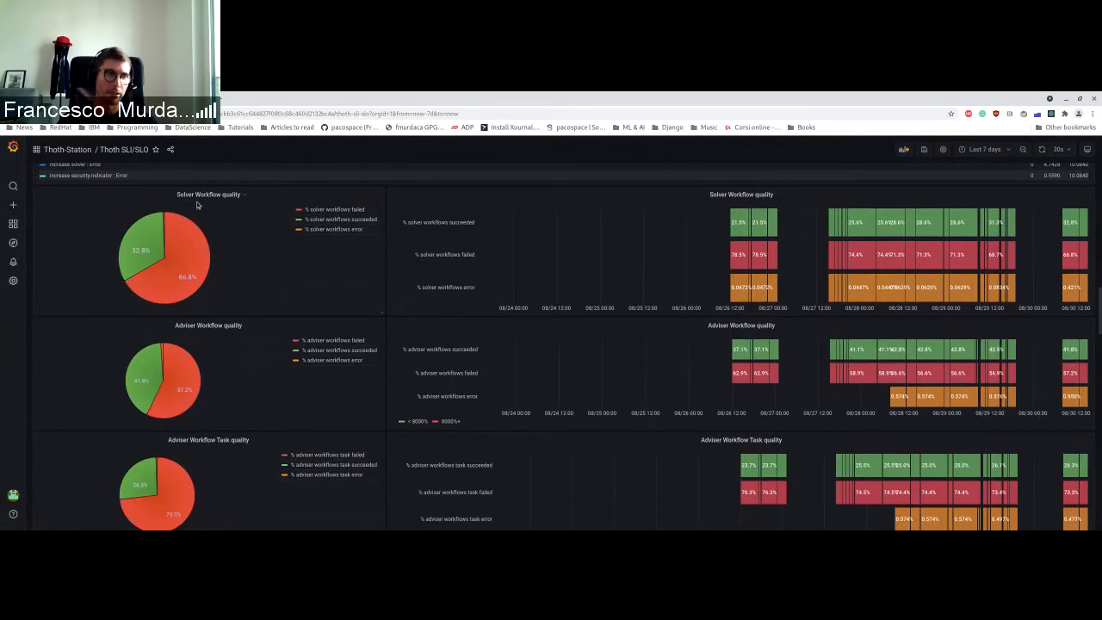
pyautogui.scroll(-3)
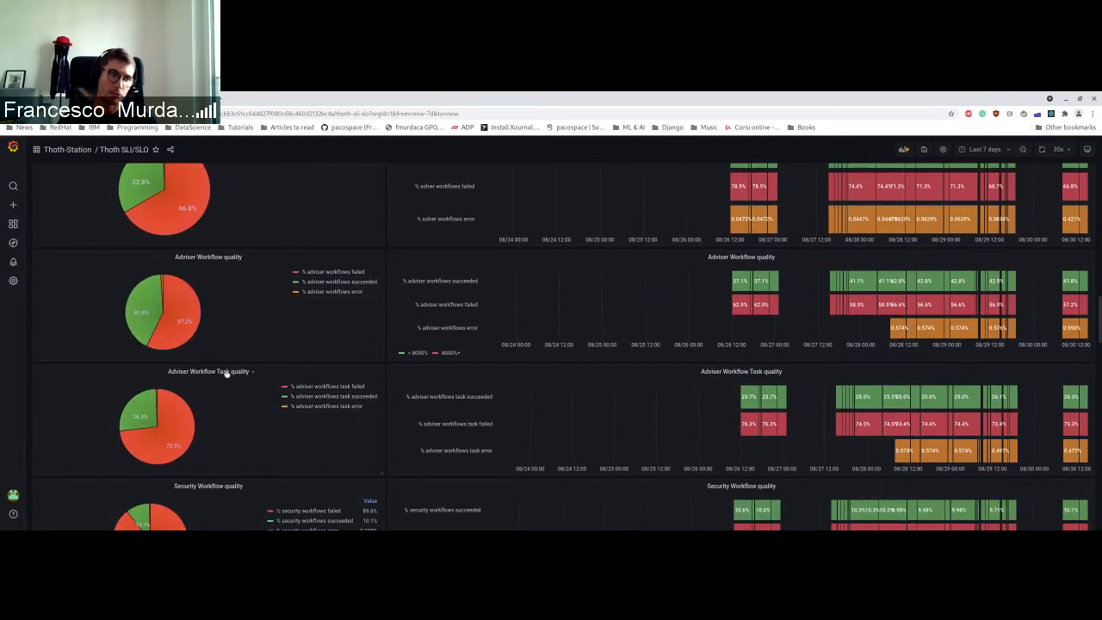
pyautogui.moveTo(314, 471)
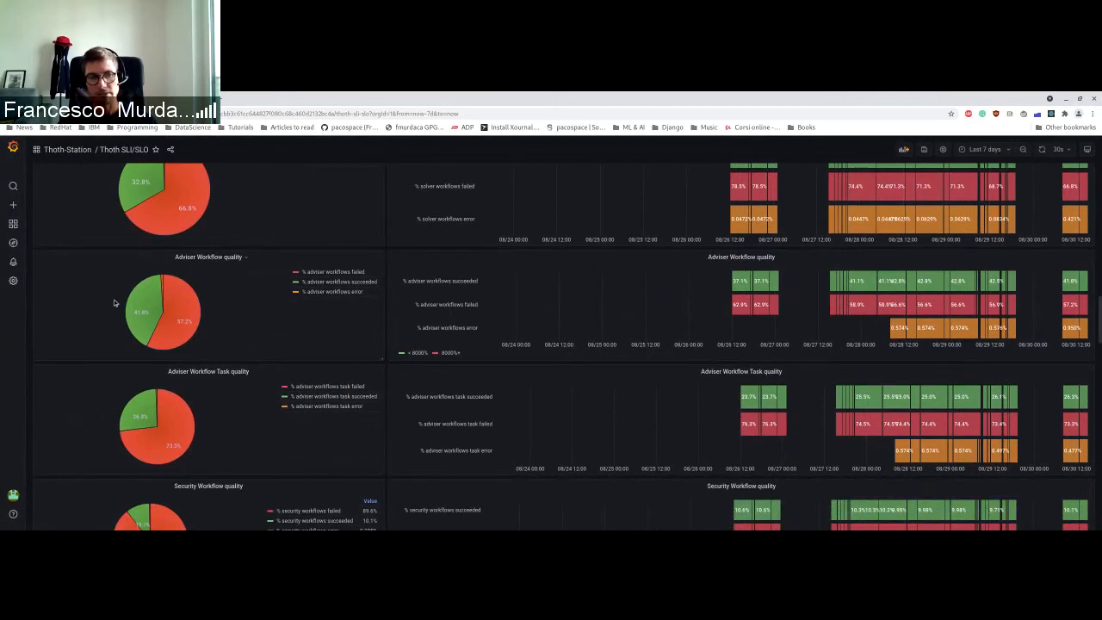
pyautogui.moveTo(166, 417)
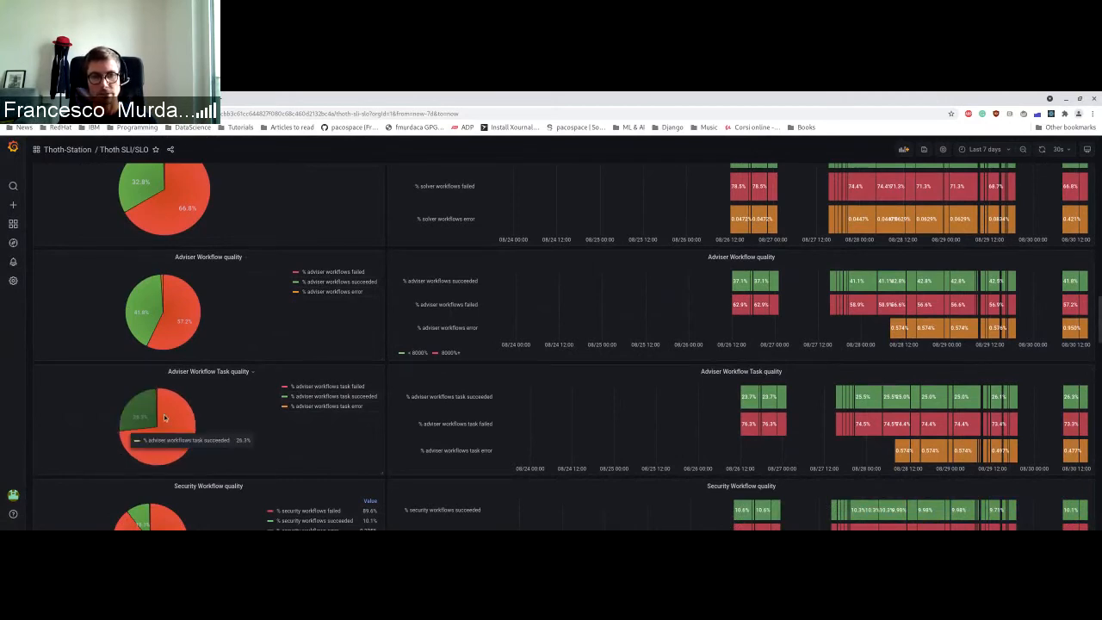
pyautogui.scroll(-3)
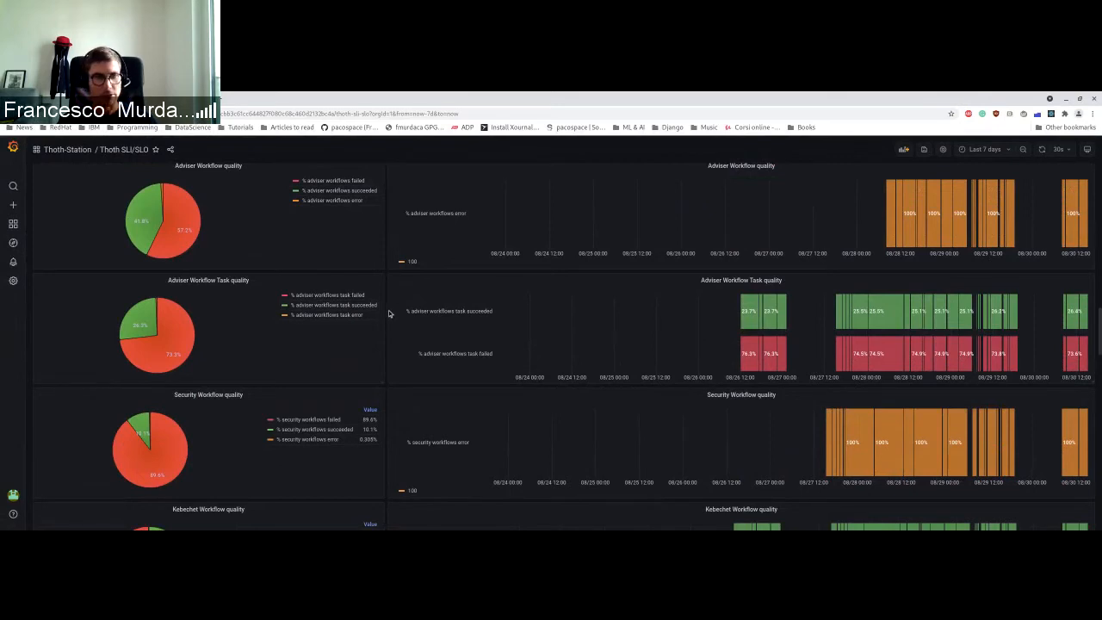
pyautogui.scroll(-3)
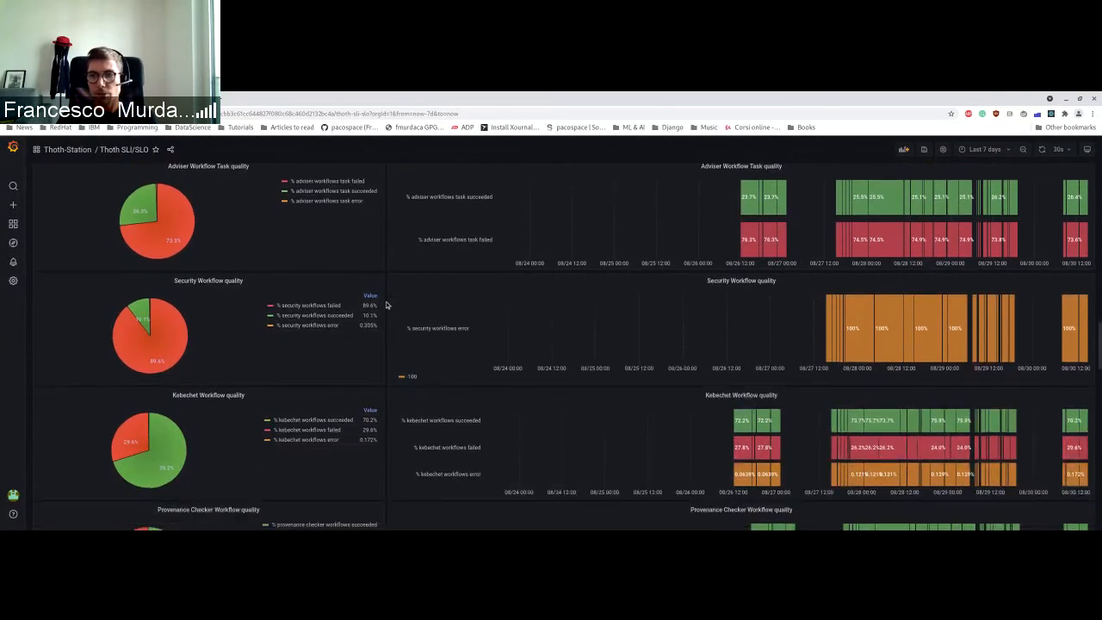
pyautogui.moveTo(1040, 389)
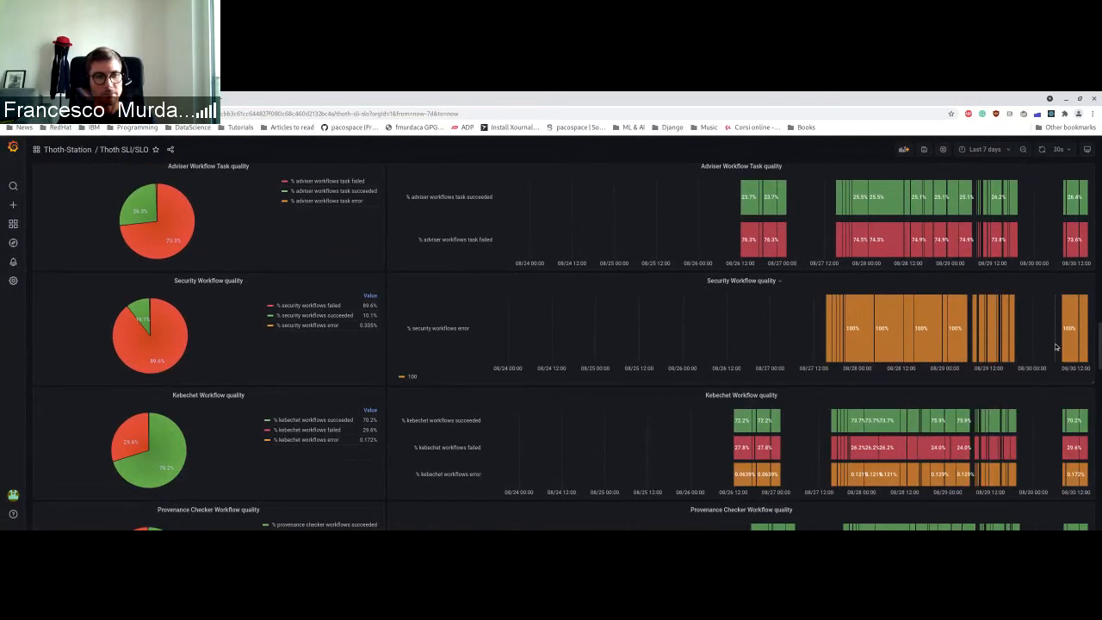
pyautogui.moveTo(387, 316)
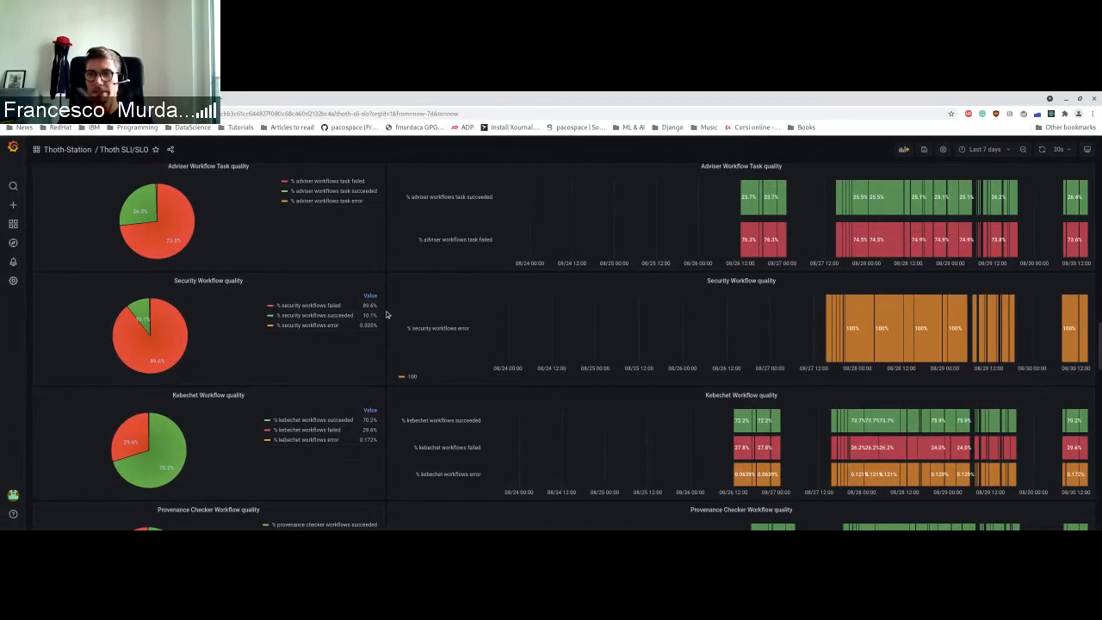
# Scroll past Provenance Checker and Package Extract quality to the Solver, Solver Task, Adviser and Adviser Task latency heatmaps.
pyautogui.scroll(-3)
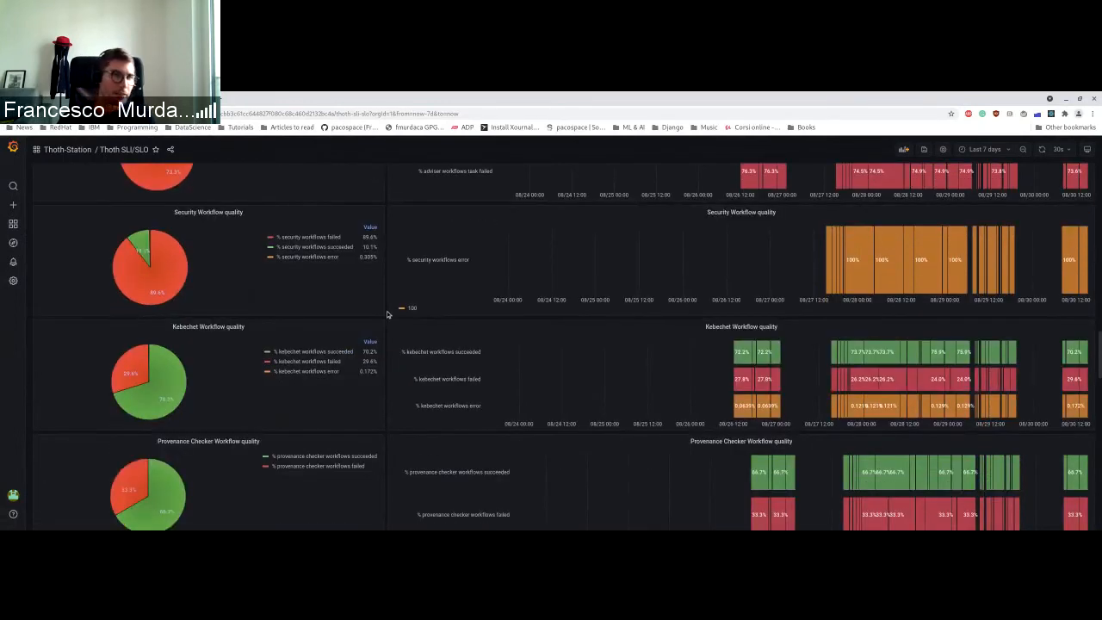
pyautogui.scroll(-3)
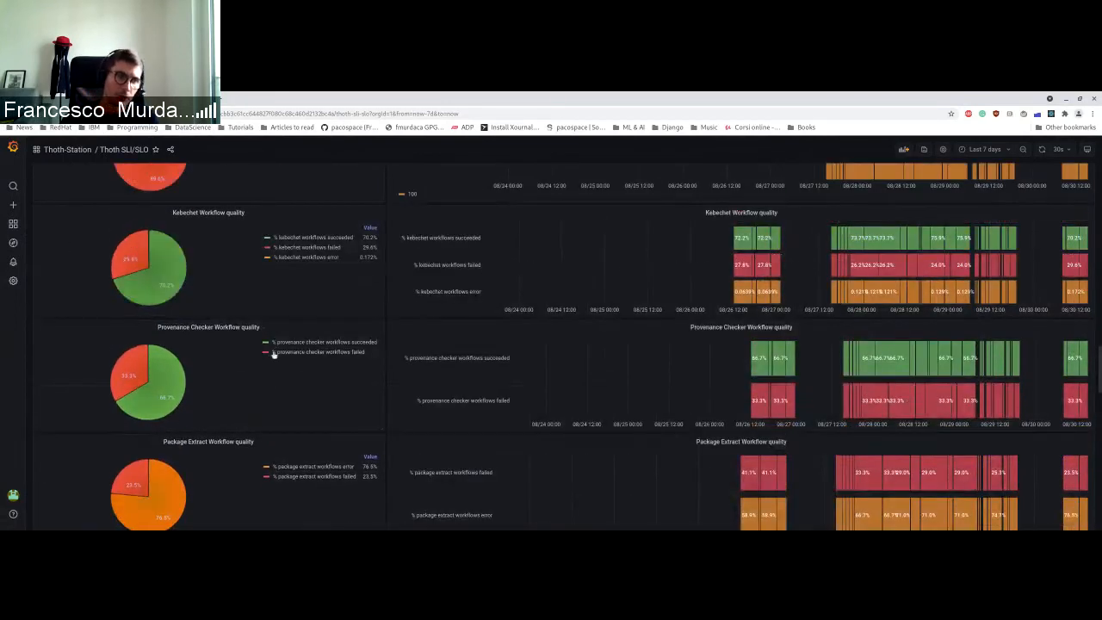
pyautogui.scroll(-3)
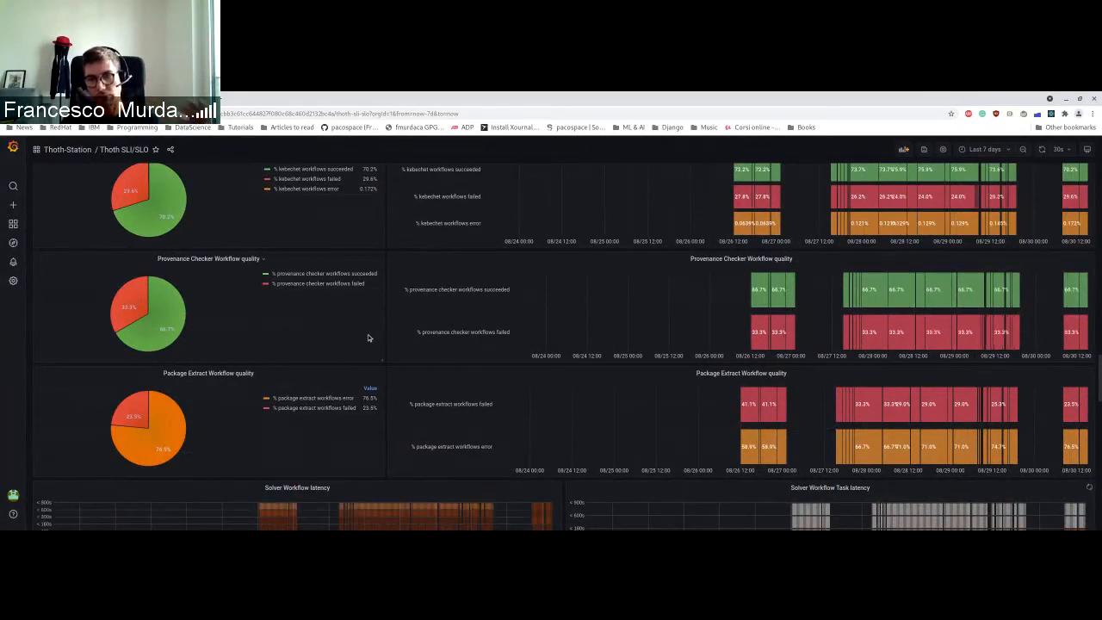
pyautogui.scroll(-3)
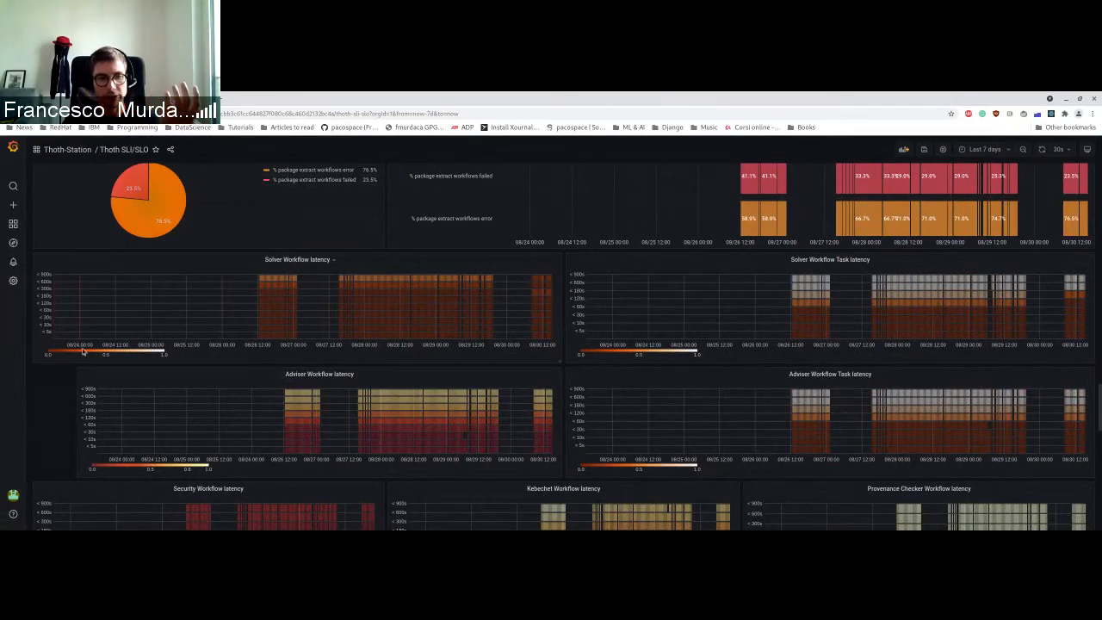
# Scroll to Adviser Statistics showing 71.4% successful and 28.6% failed runs, plus the Adviser Failures Analysis timeline.
pyautogui.scroll(-3)
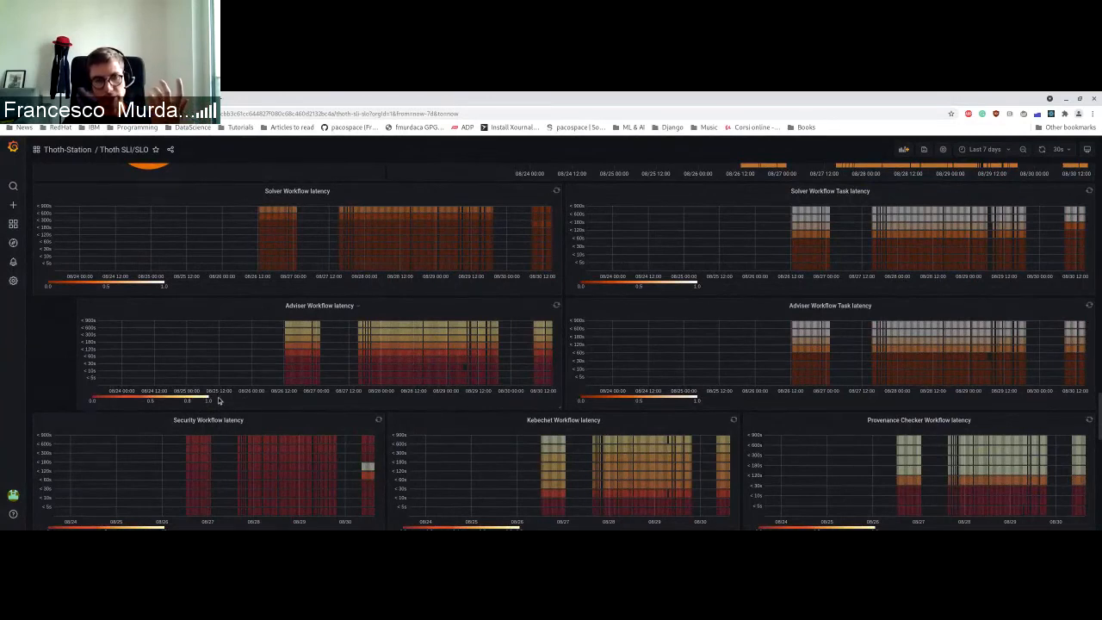
pyautogui.moveTo(336, 345)
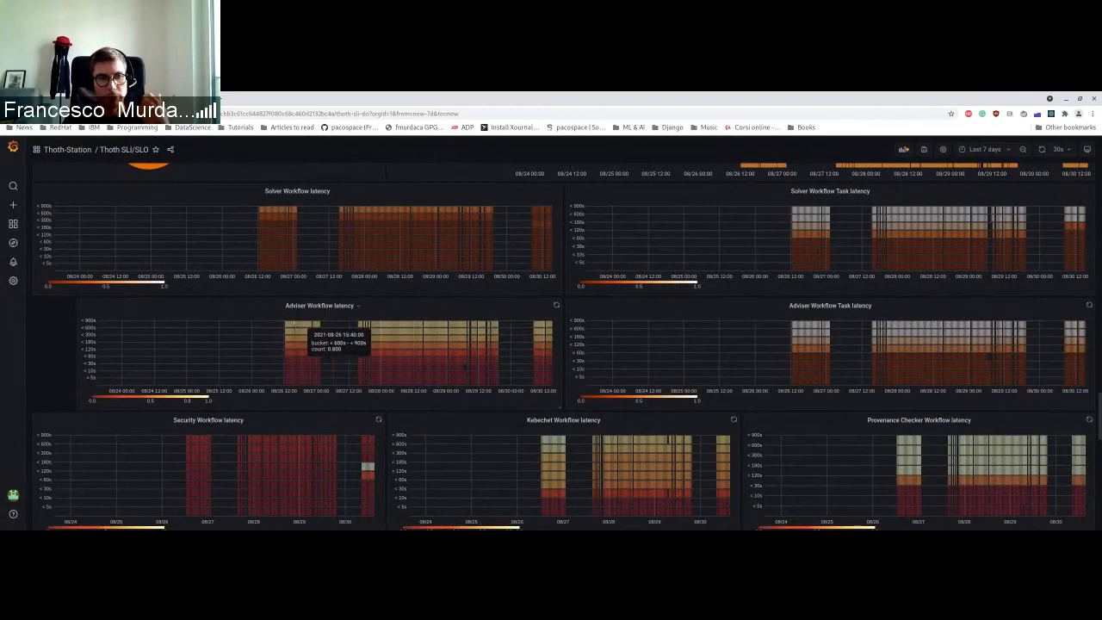
pyautogui.moveTo(335, 344)
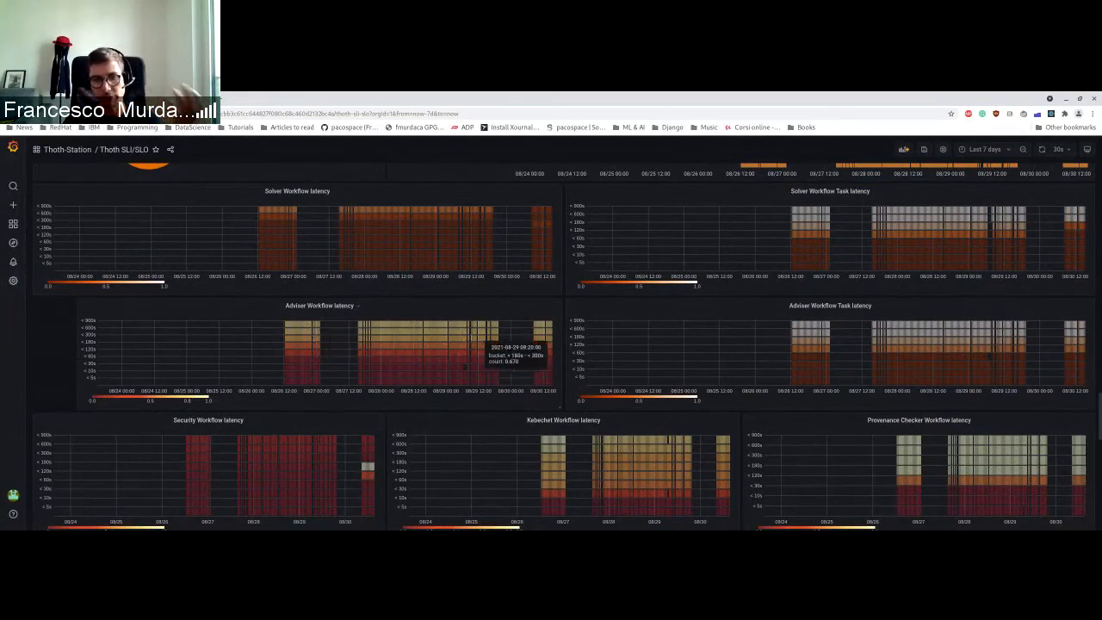
pyautogui.moveTo(529, 357)
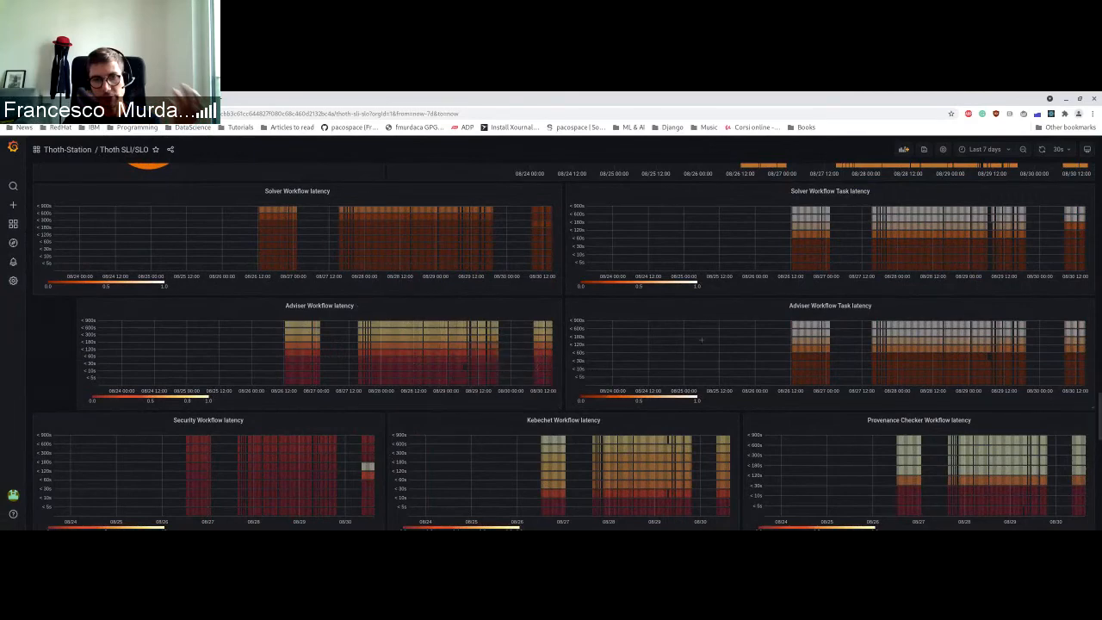
pyautogui.scroll(-3)
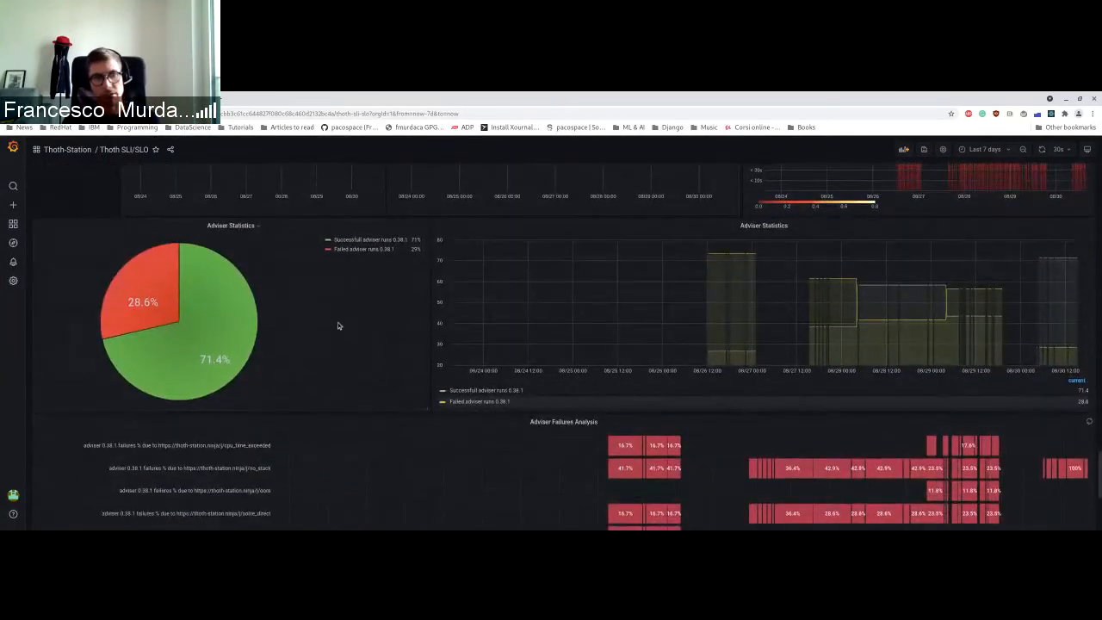
# Scroll so the whole Adviser Failures Analysis panel with all failure reasons sits above the two Ceph panels.
pyautogui.scroll(-3)
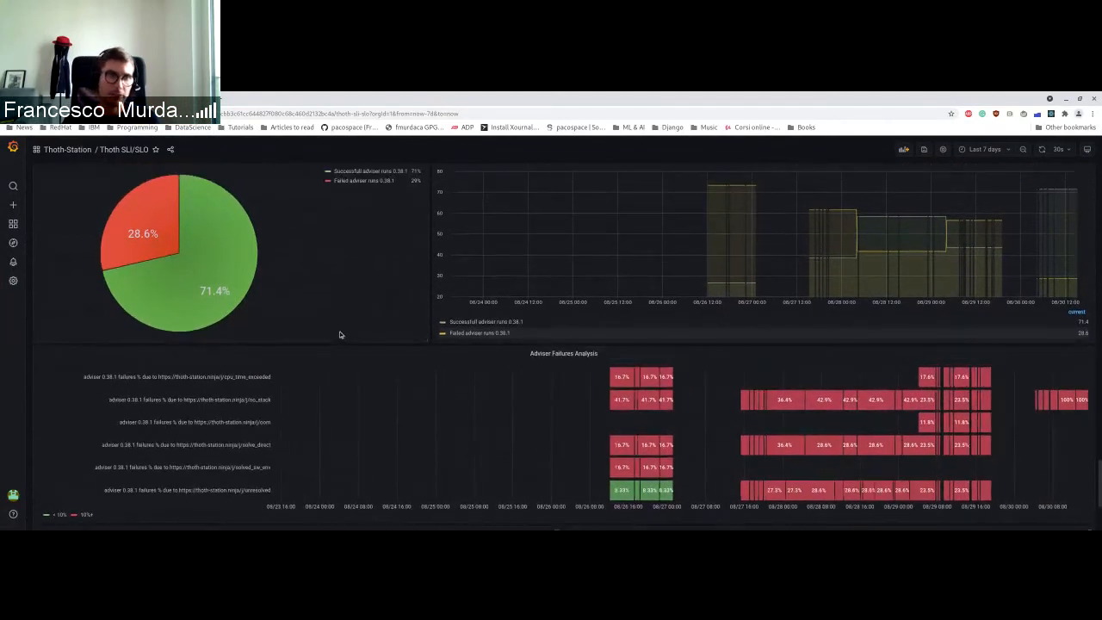
pyautogui.moveTo(217, 325)
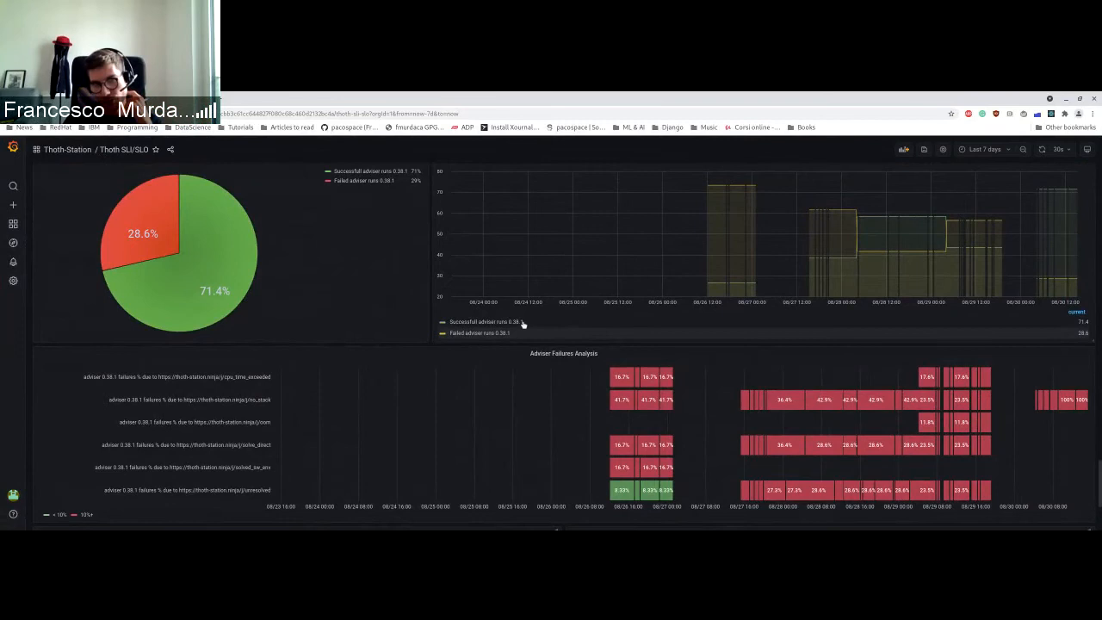
pyautogui.moveTo(502, 334)
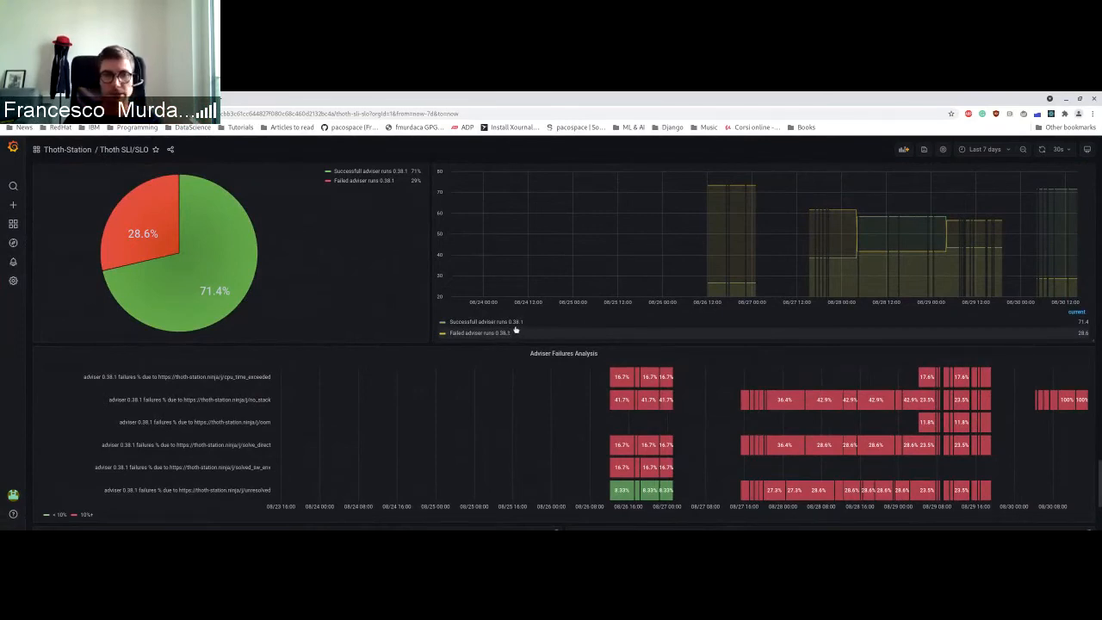
pyautogui.moveTo(325, 308)
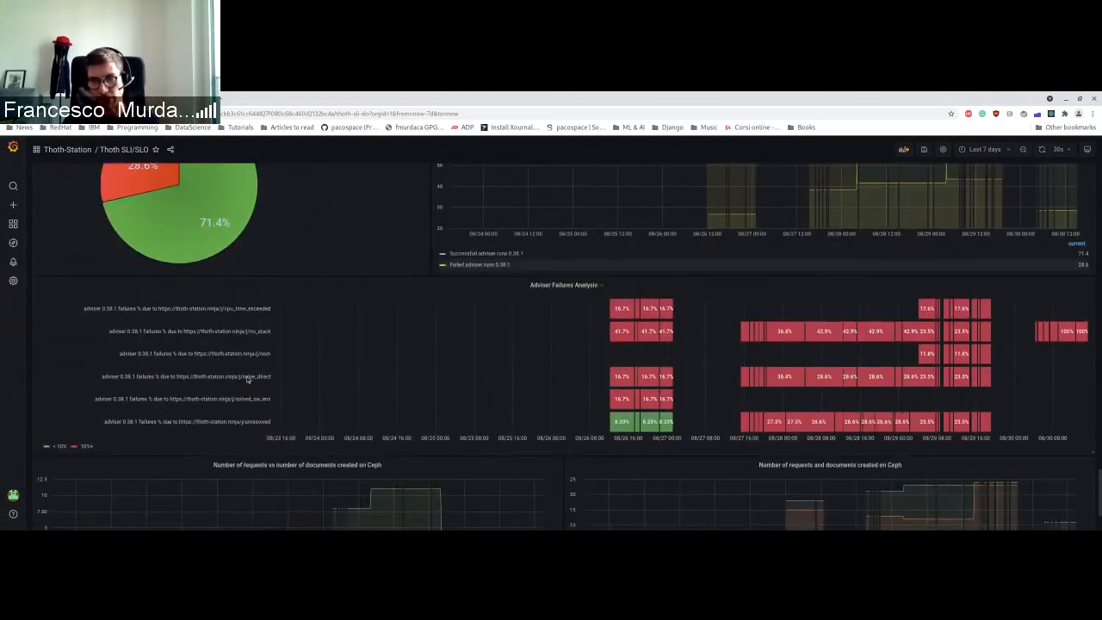
pyautogui.scroll(-3)
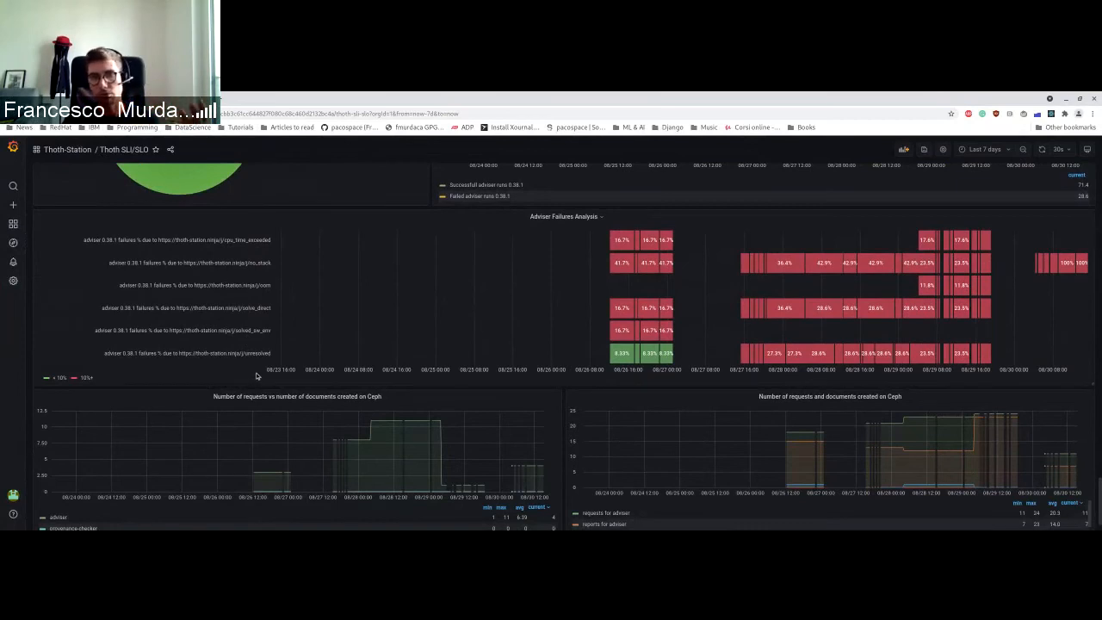
pyautogui.moveTo(247, 321)
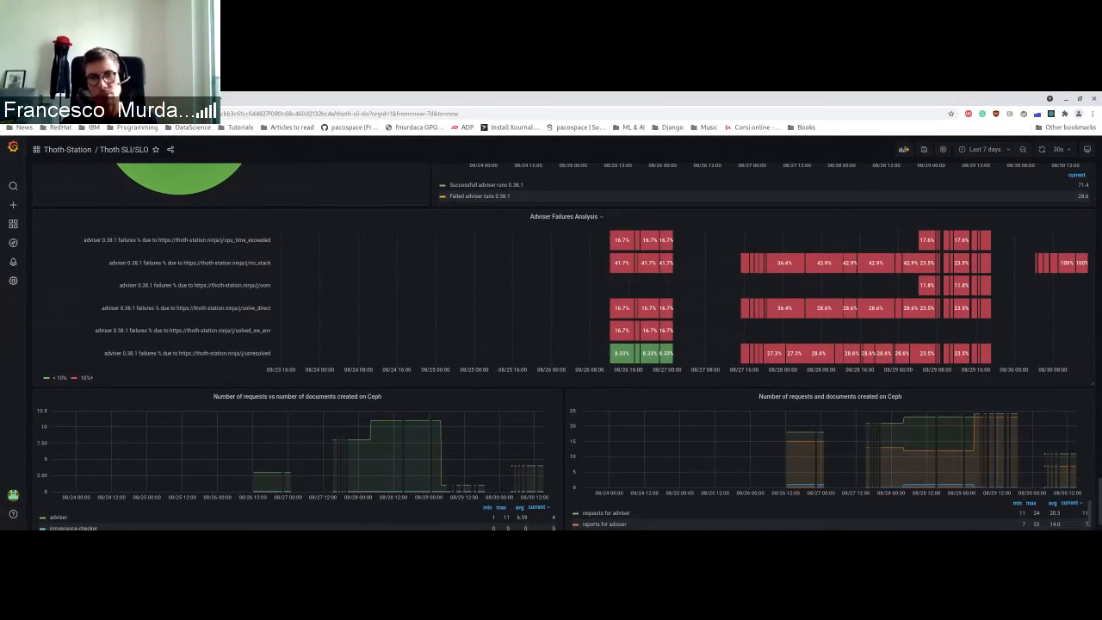
pyautogui.scroll(-3)
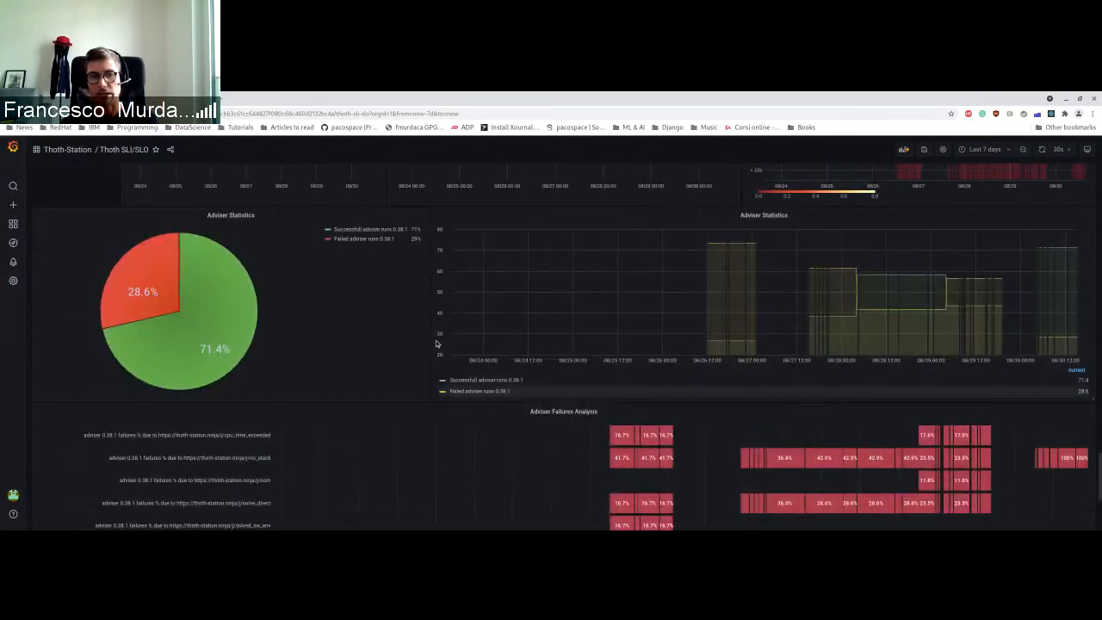
pyautogui.scroll(-3)
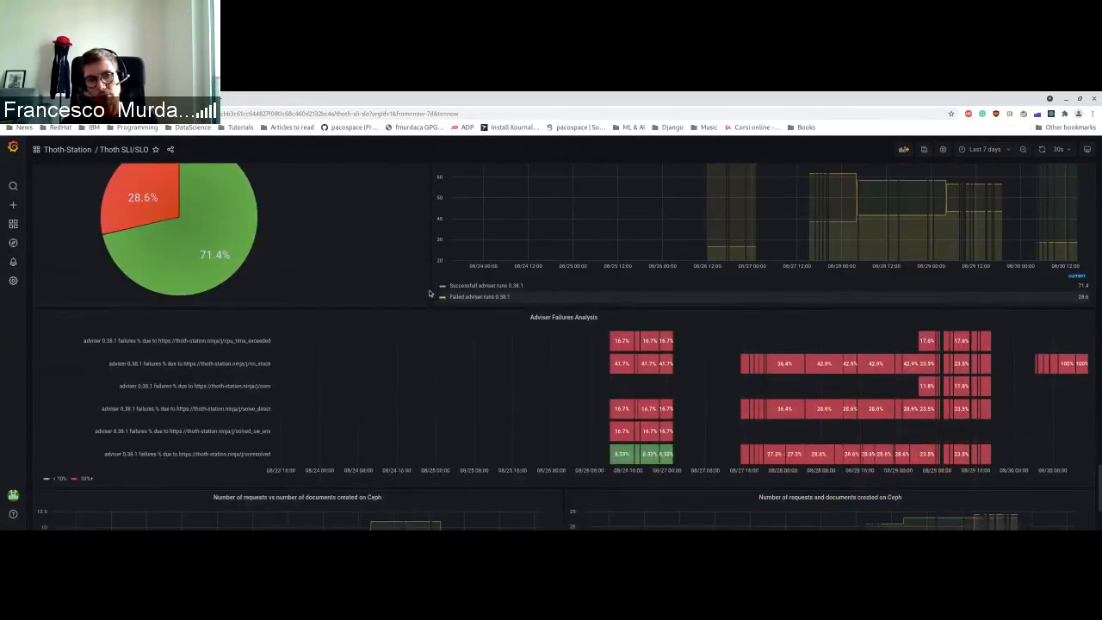
# Scroll to the 'Number of requests and documents created on Ceph' panels listing adviser, provenance-checker and package-extract series.
pyautogui.scroll(-3)
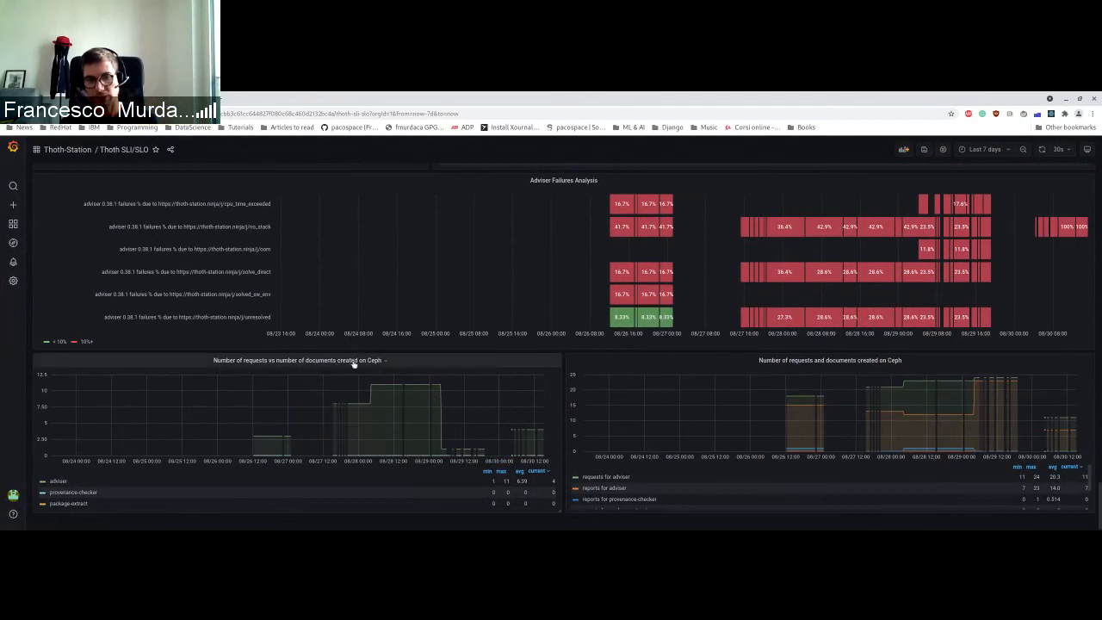
pyautogui.moveTo(542, 430)
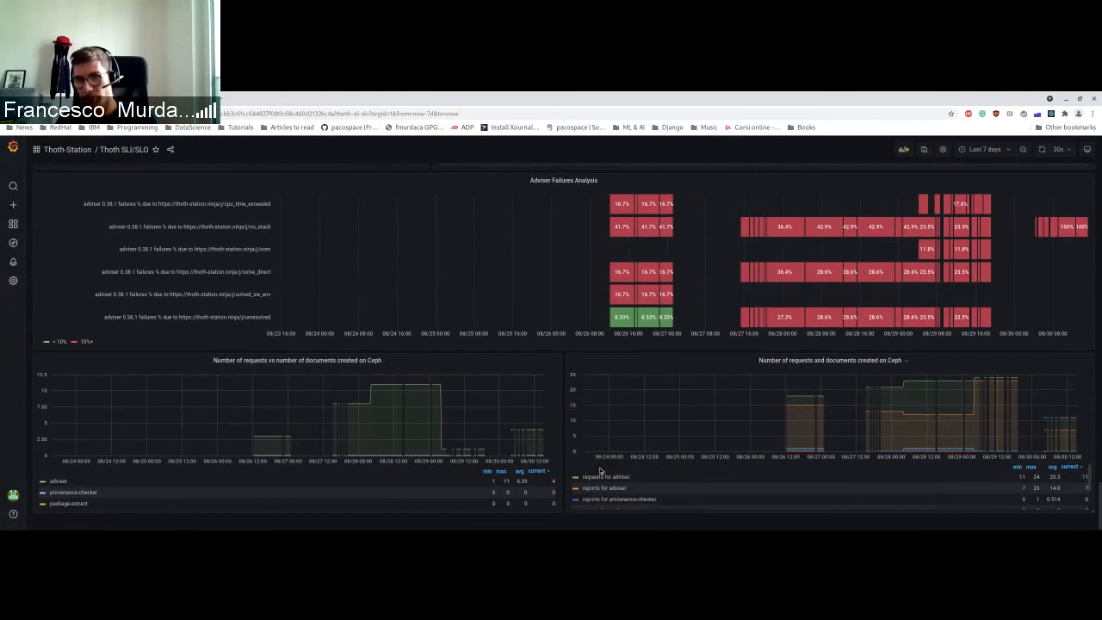
pyautogui.moveTo(699, 494)
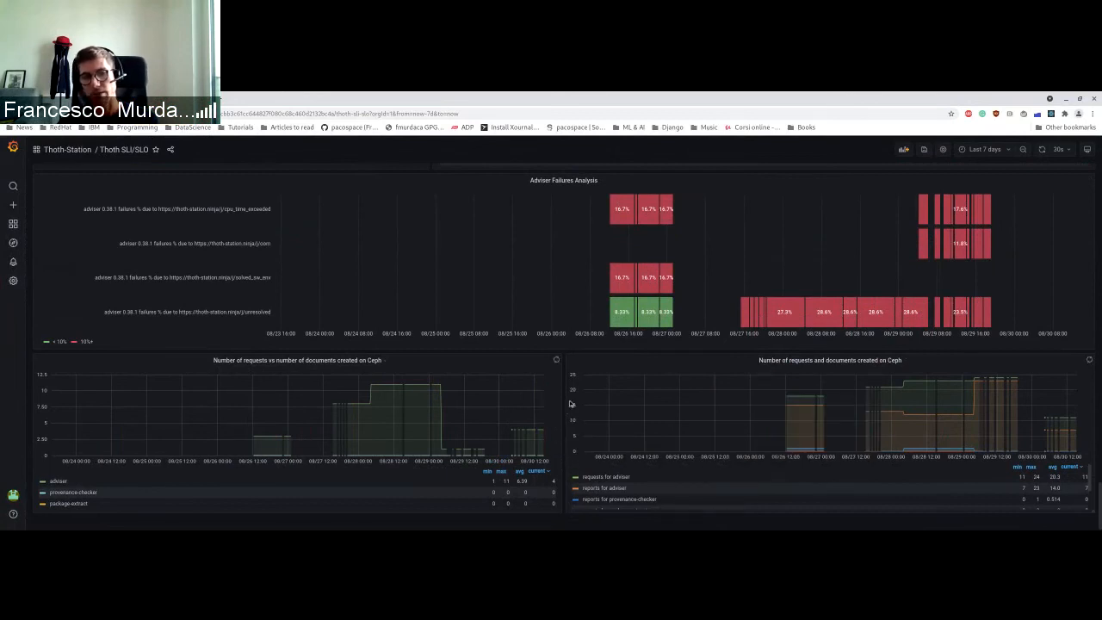
pyautogui.moveTo(520, 393)
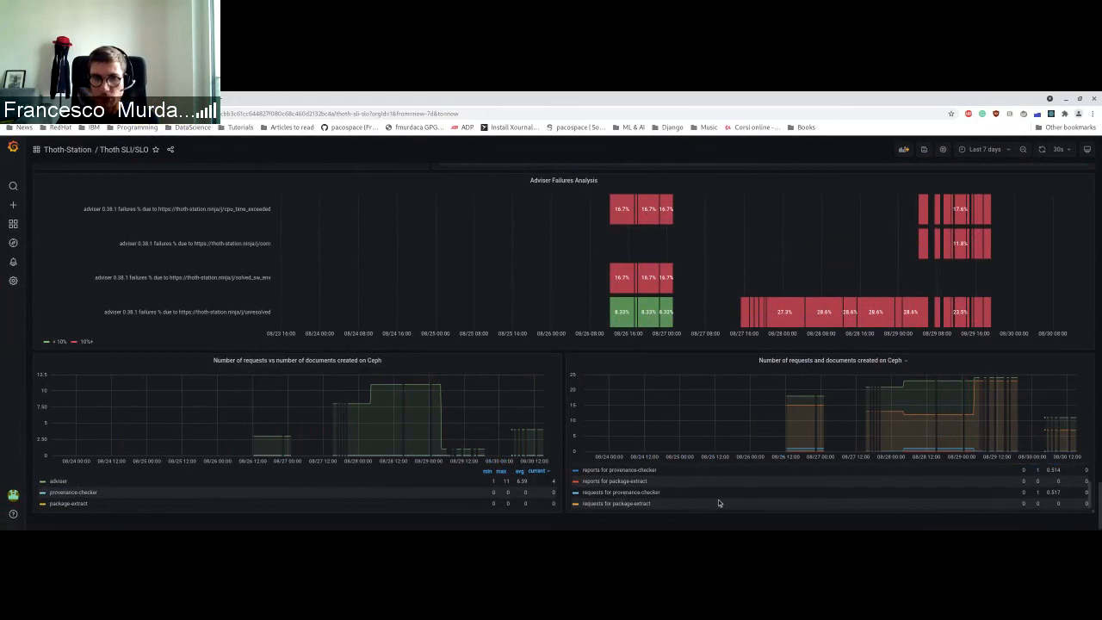
pyautogui.moveTo(764, 443)
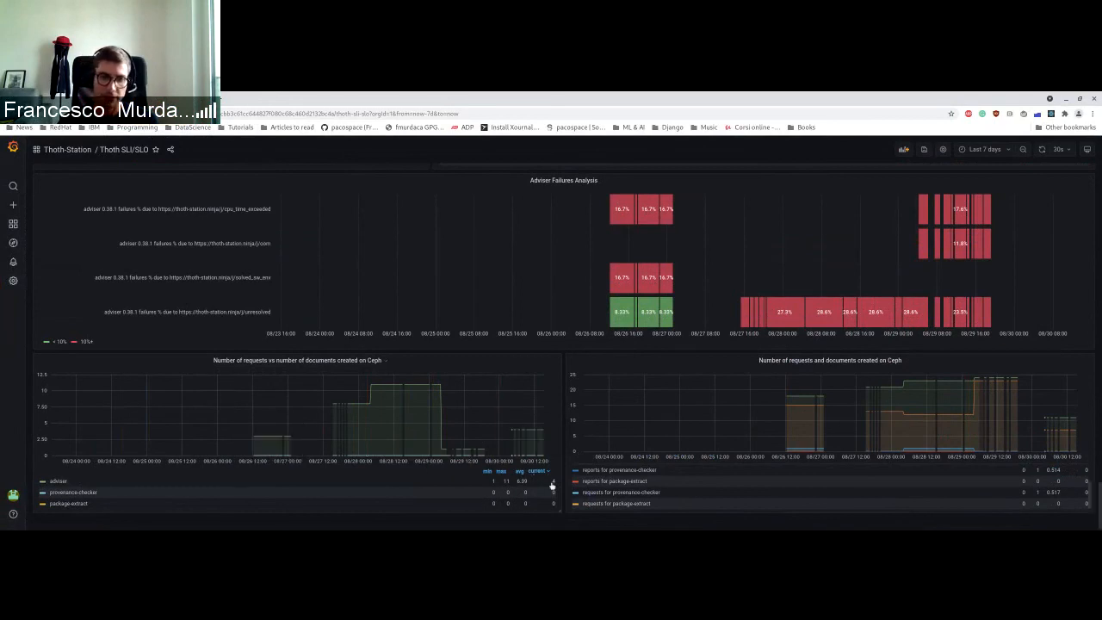
pyautogui.moveTo(302, 415)
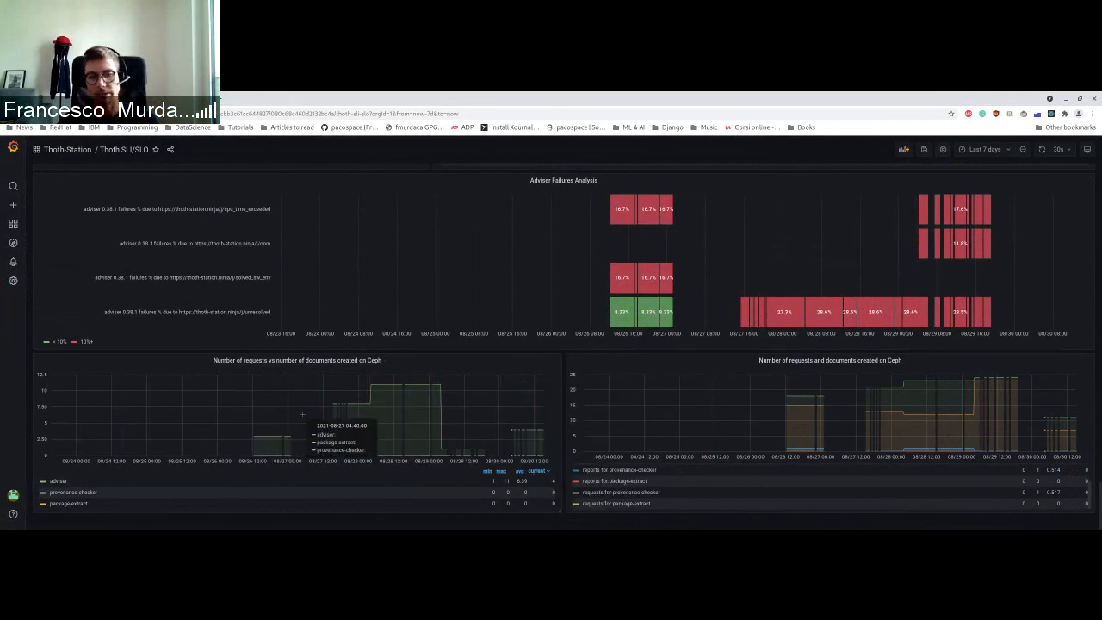